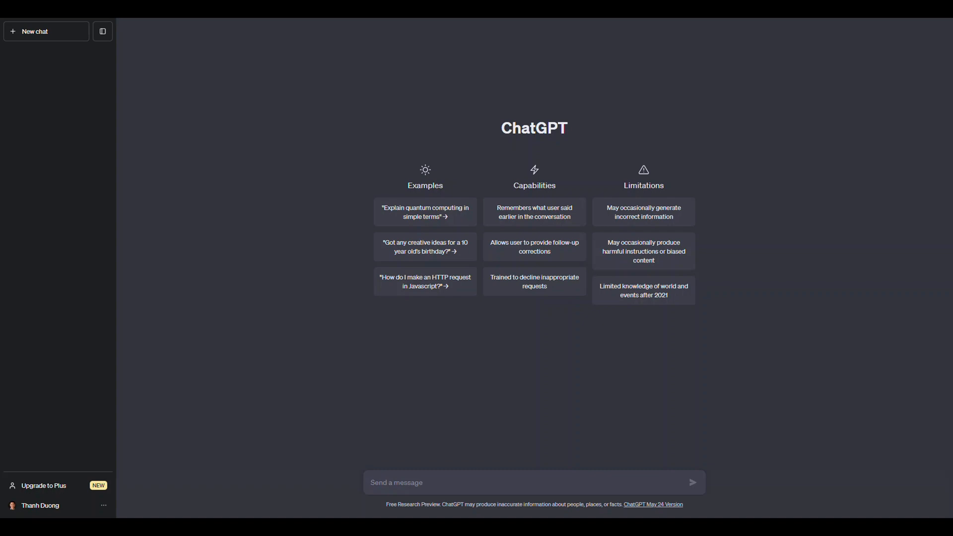
{"action": "mouse_move", "coordinate": [51, 267]}
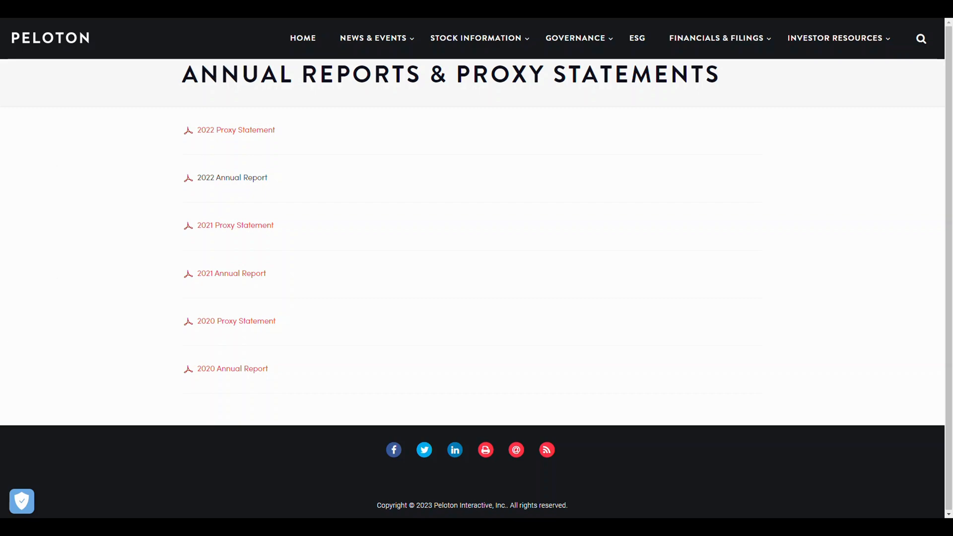
- Load the 2022 Annual Report and start a Find for 'forward', stepping between cover-page matches
{"action": "left_click", "coordinate": [233, 177]}
{"action": "type", "text": "forward"}
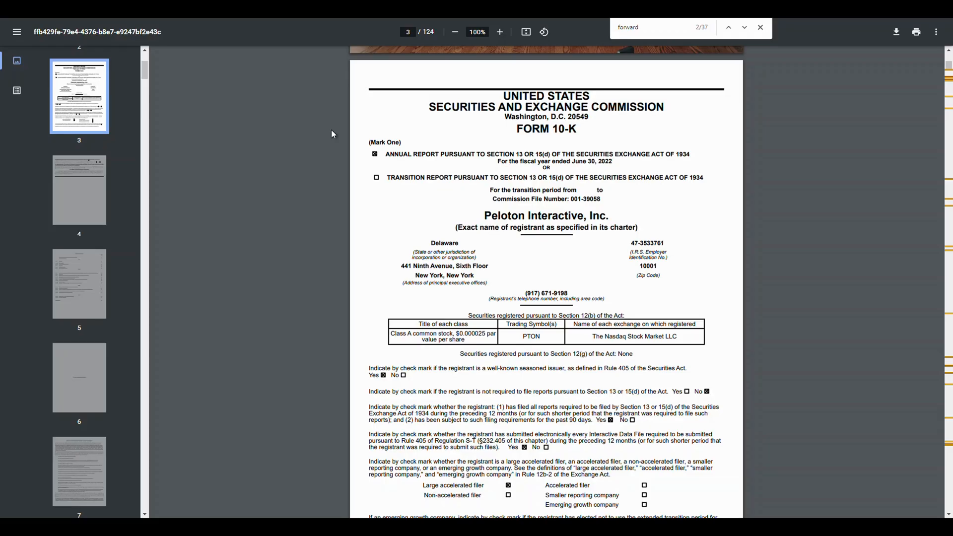
{"action": "mouse_move", "coordinate": [429, 68]}
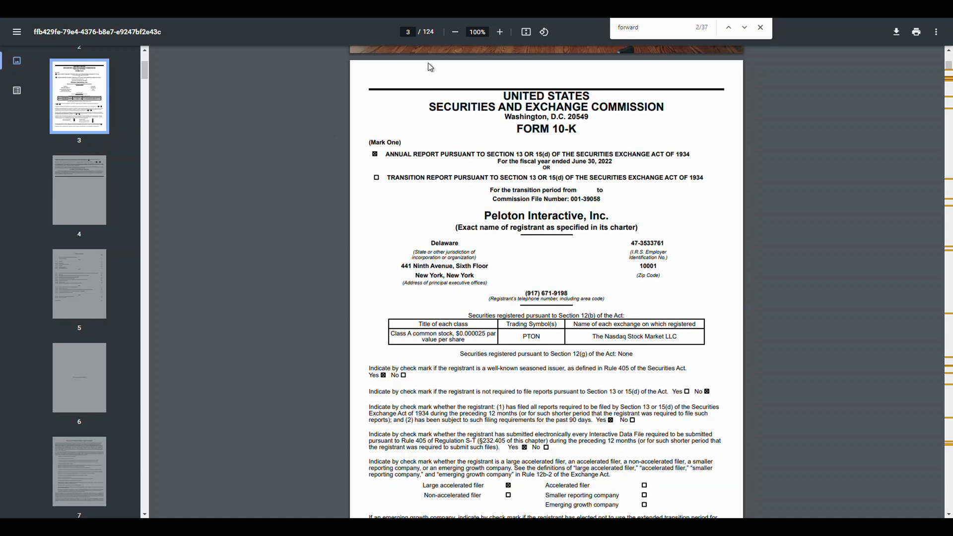
{"action": "mouse_move", "coordinate": [448, 312]}
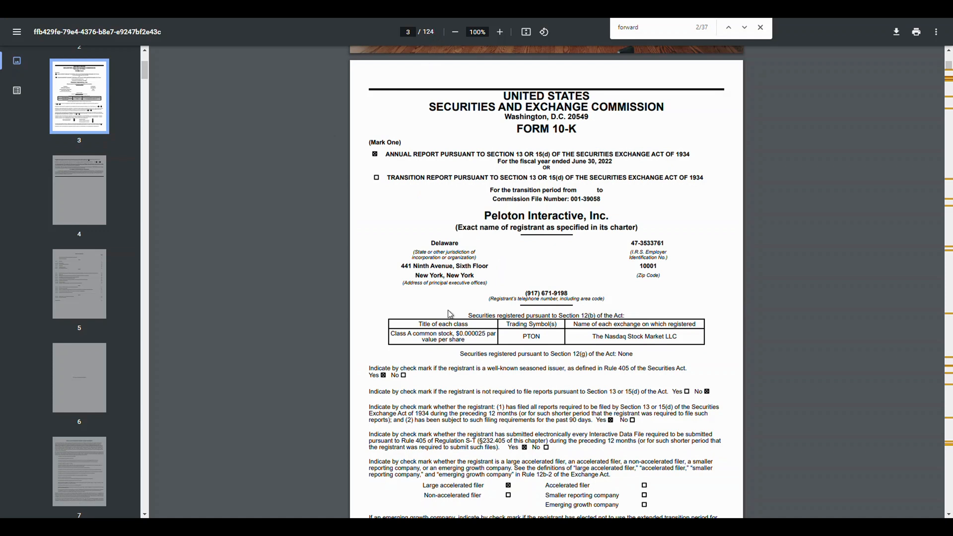
{"action": "mouse_move", "coordinate": [457, 310]}
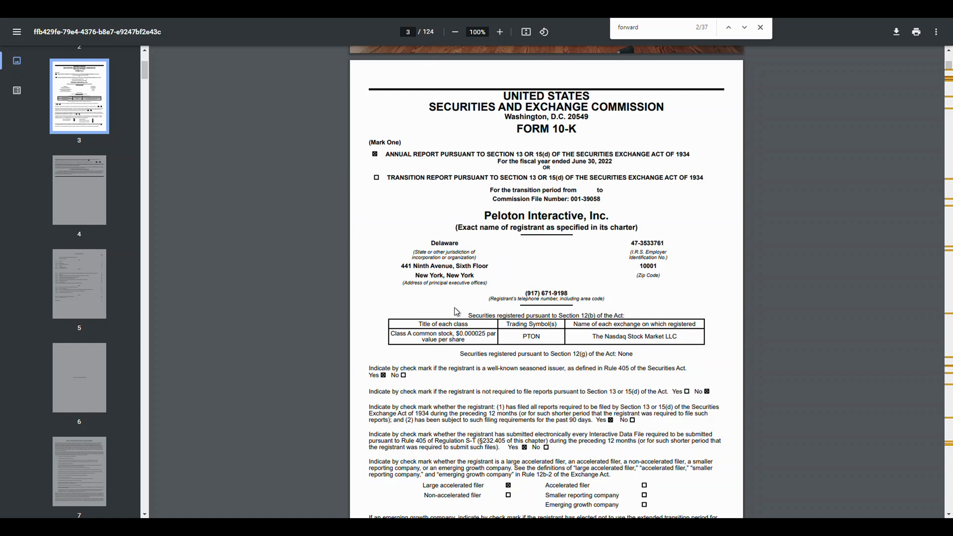
{"action": "left_click", "coordinate": [646, 27]}
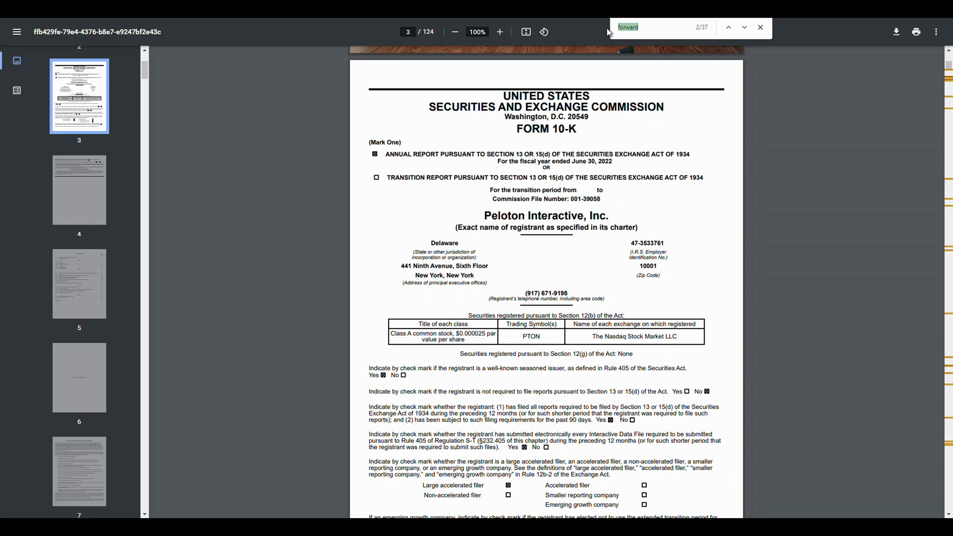
{"action": "mouse_move", "coordinate": [695, 71]}
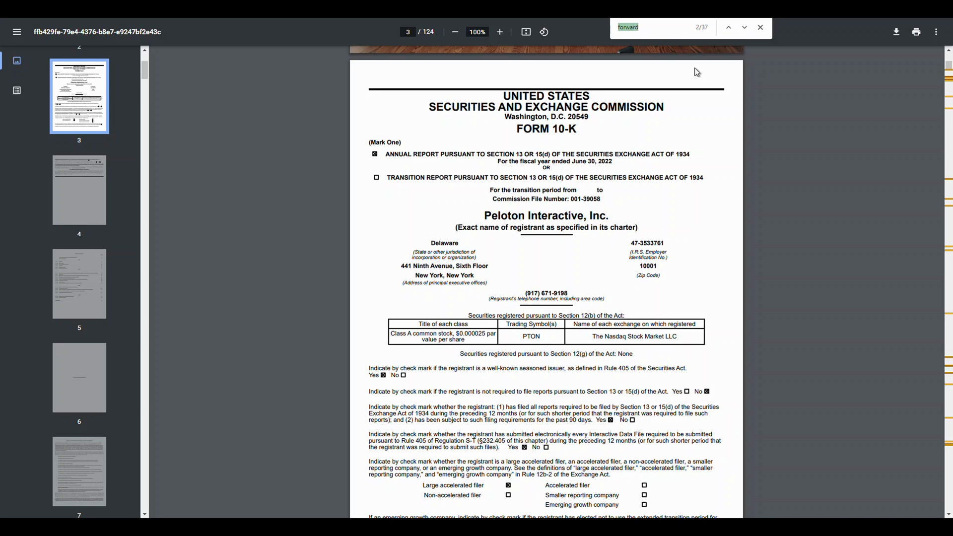
{"action": "left_click", "coordinate": [744, 28]}
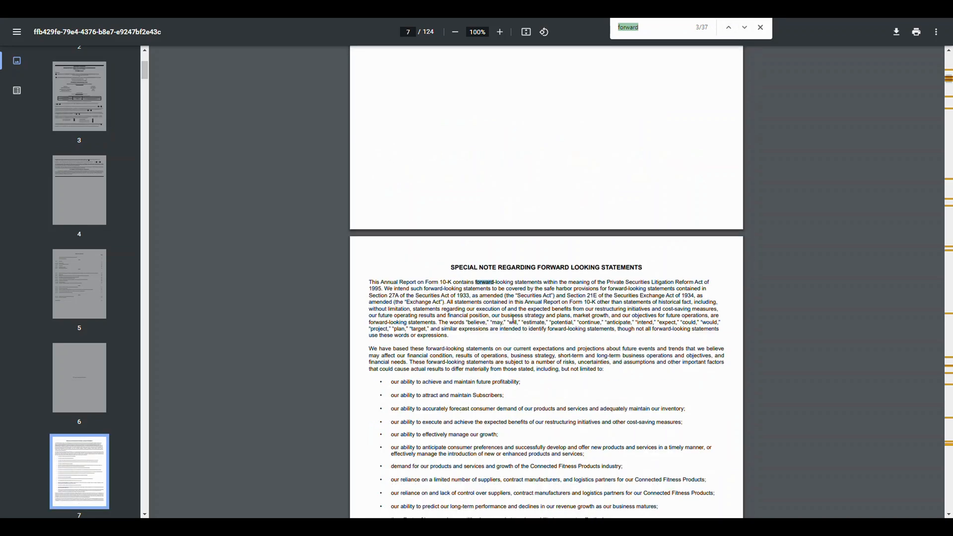
{"action": "left_click", "coordinate": [729, 26]}
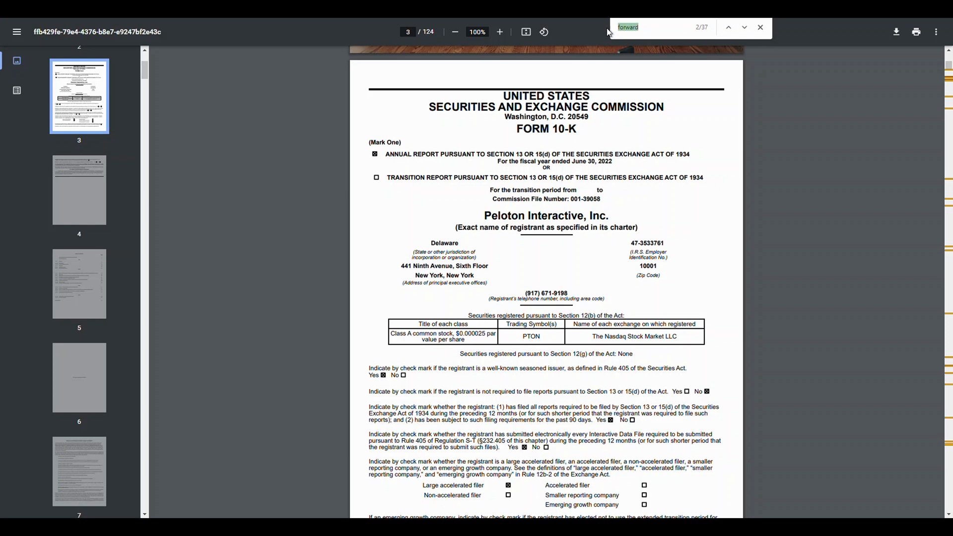
{"action": "mouse_move", "coordinate": [691, 65]}
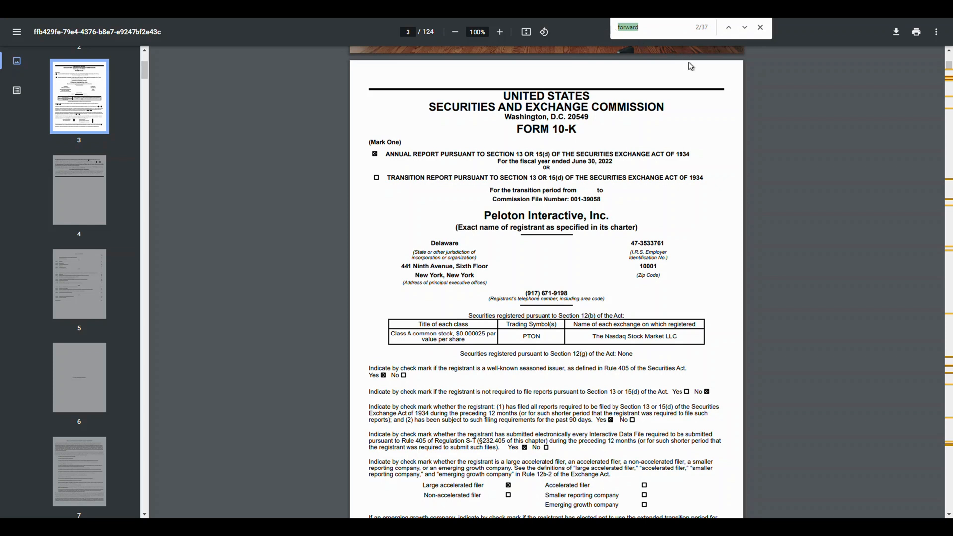
- Land on the Special Note Regarding Forward Looking Statements on page 7 and bring it fully into view
{"action": "left_click", "coordinate": [744, 27]}
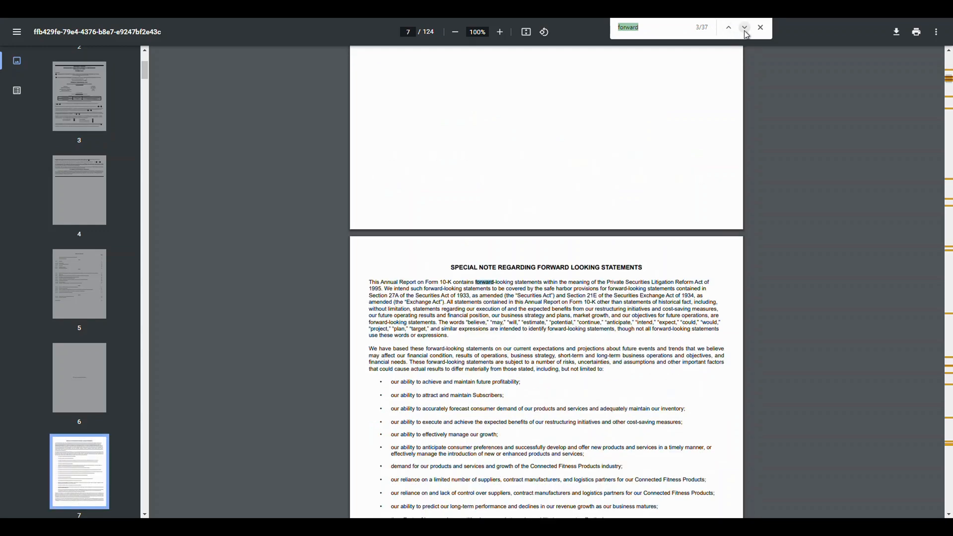
{"action": "left_click", "coordinate": [730, 27]}
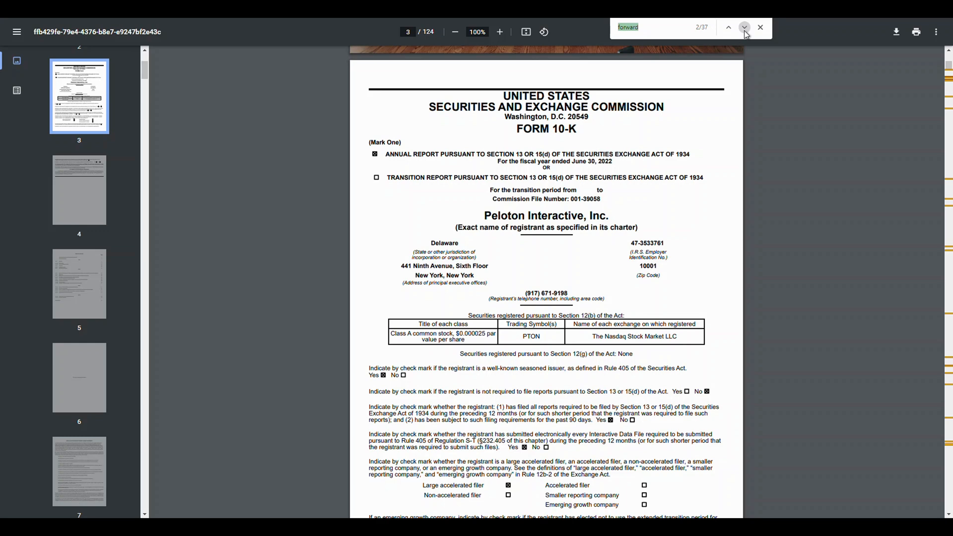
{"action": "left_click", "coordinate": [744, 28]}
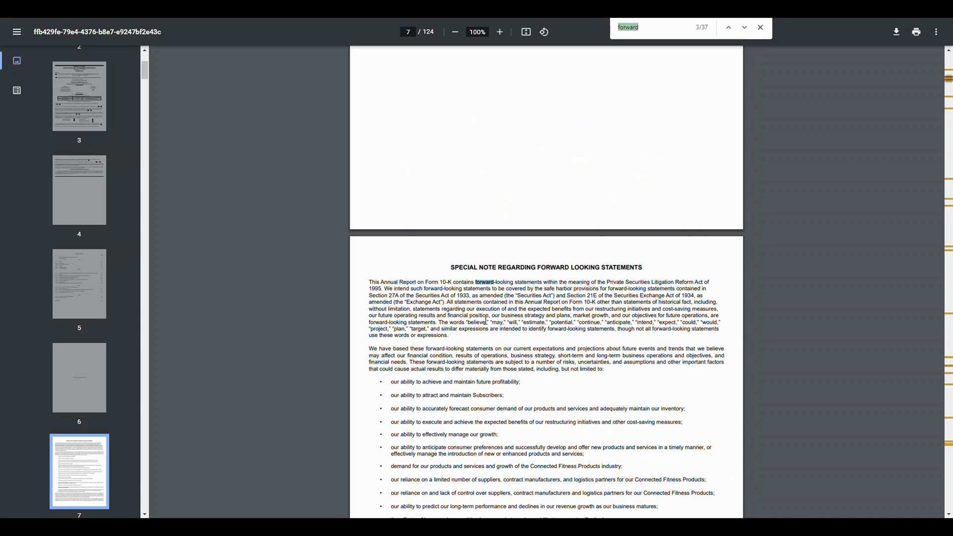
{"action": "scroll", "scroll_direction": "down", "scroll_amount": 3}
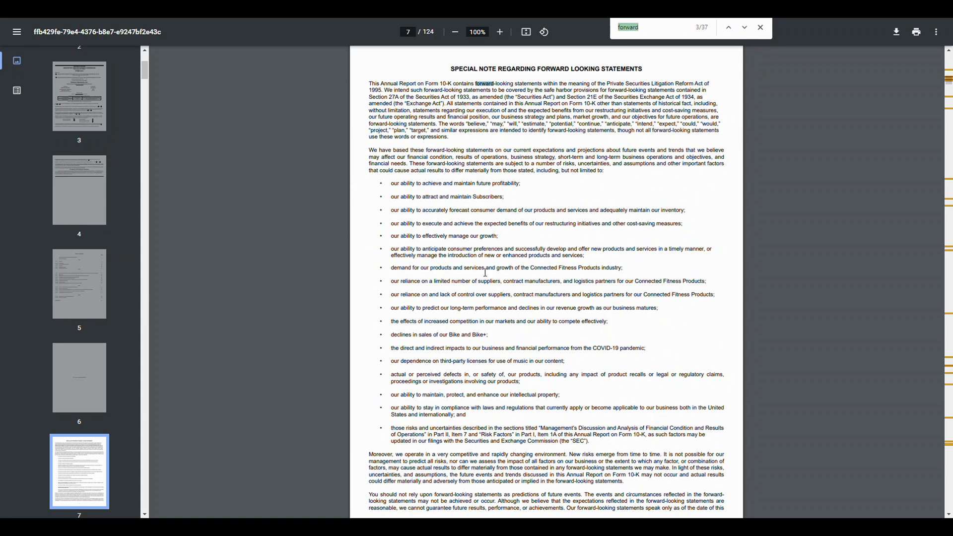
{"action": "mouse_move", "coordinate": [476, 244]}
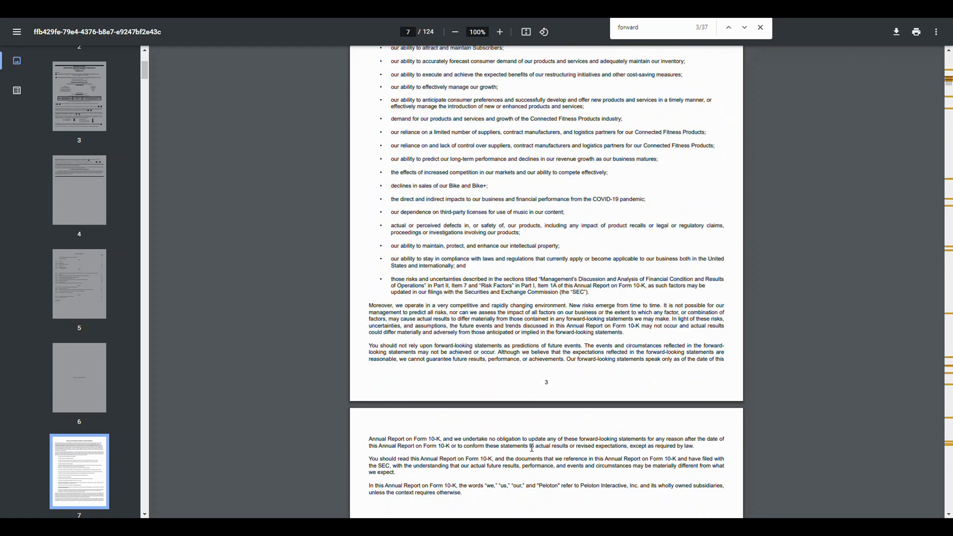
- Select the forward-looking statements section in the PDF and paste it into the ChatGPT message box
{"action": "left_click_drag", "start_coordinate": [384, 47], "coordinate": [461, 493]}
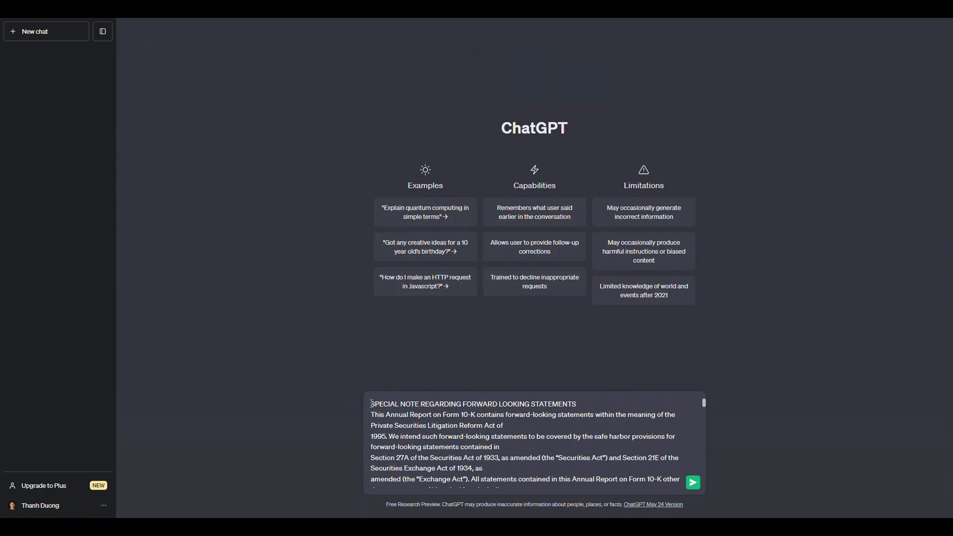
- Send 'Outline and summarize the strategies. Group similar strategies. Output as a nested numbered list. Bold the most important words.' with the 10-K text
{"action": "type", "text": "Outline and summarize the strategies. Group similar strategies. Output as a nested numbered list. Bold the most important words."}
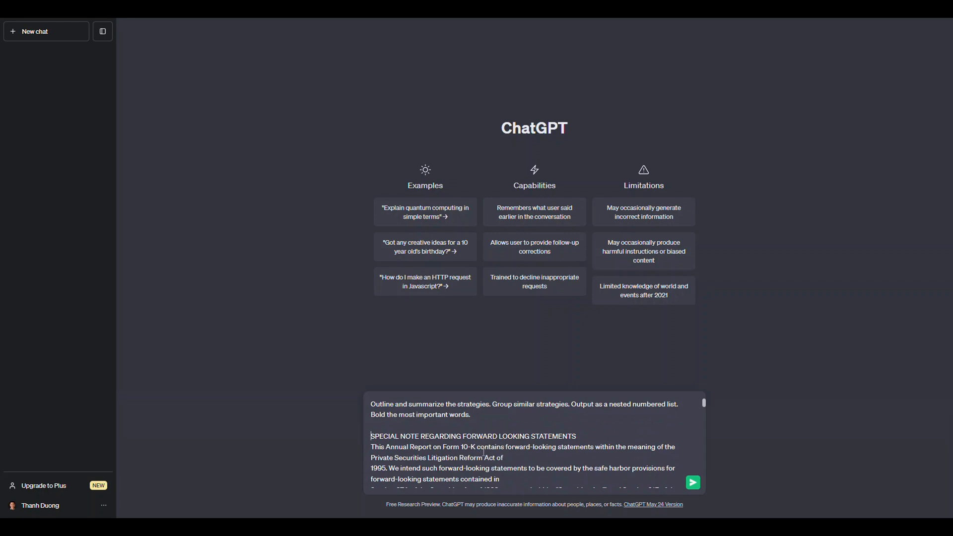
{"action": "left_click_drag", "start_coordinate": [370, 403], "coordinate": [445, 404]}
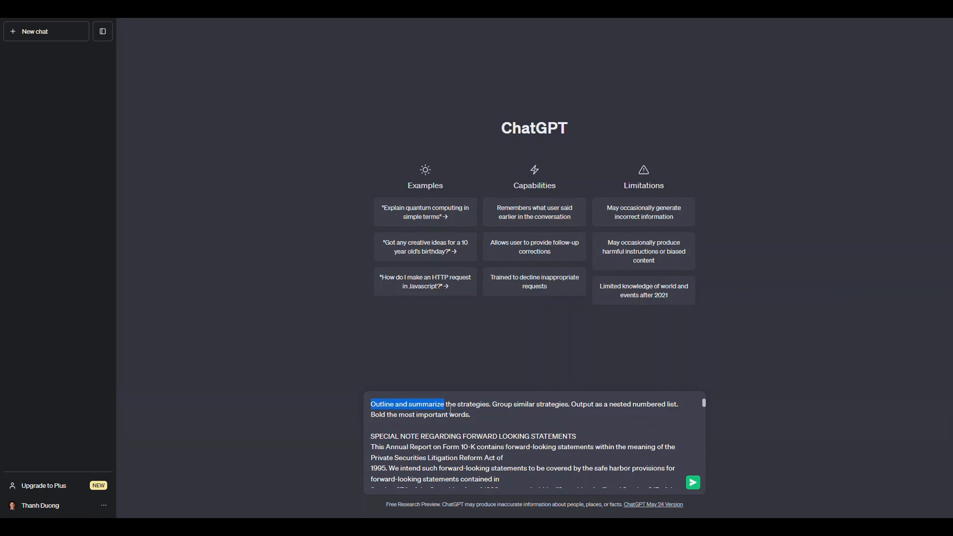
{"action": "double_click", "coordinate": [502, 403]}
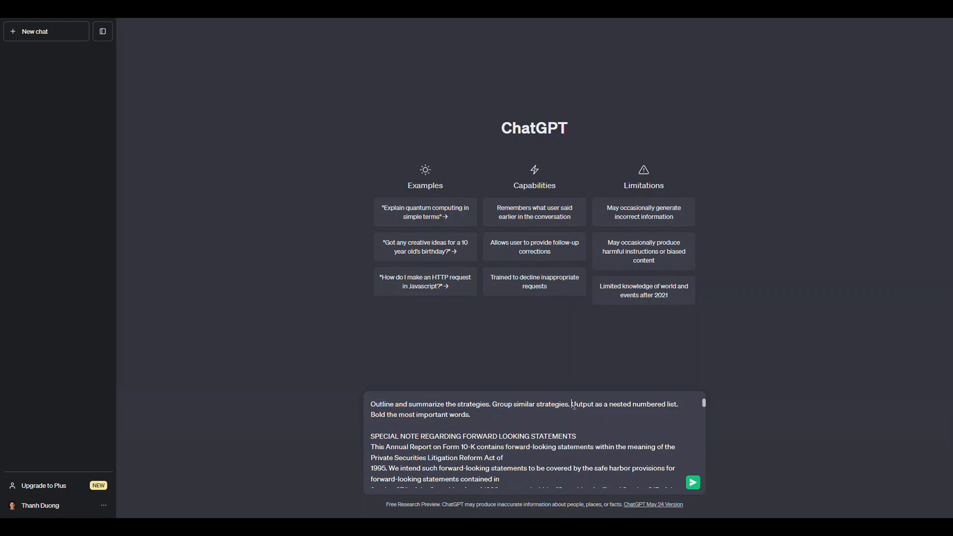
{"action": "left_click_drag", "start_coordinate": [571, 404], "coordinate": [469, 415]}
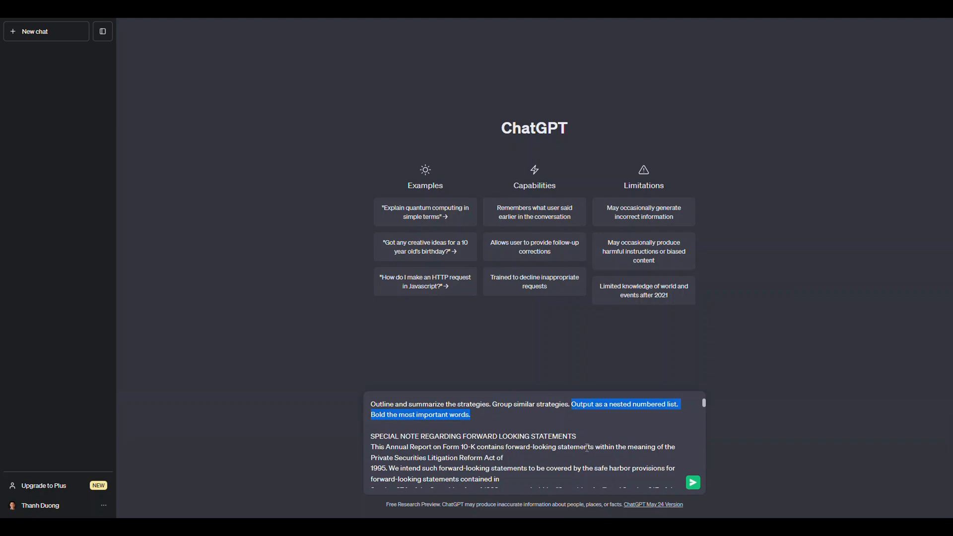
{"action": "left_click", "coordinate": [693, 482]}
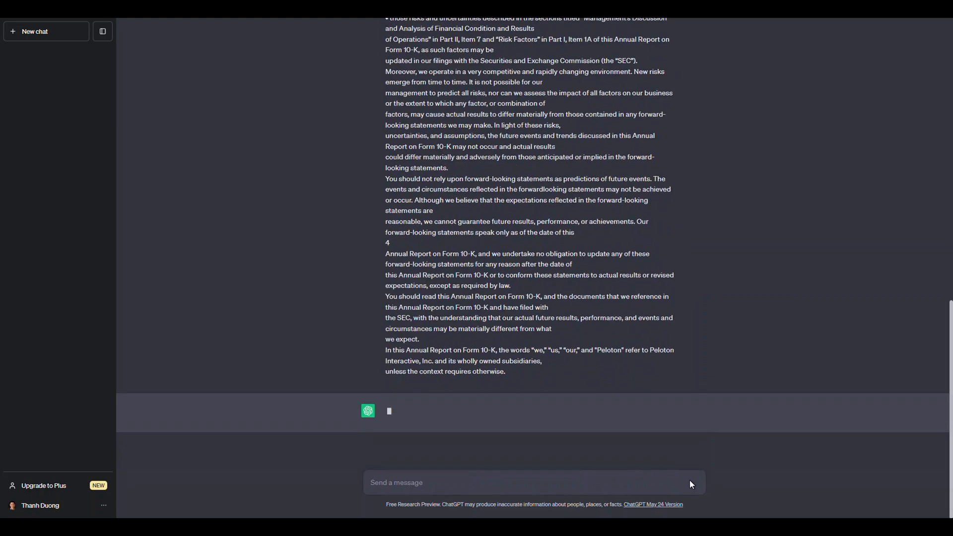
{"action": "mouse_move", "coordinate": [459, 167]}
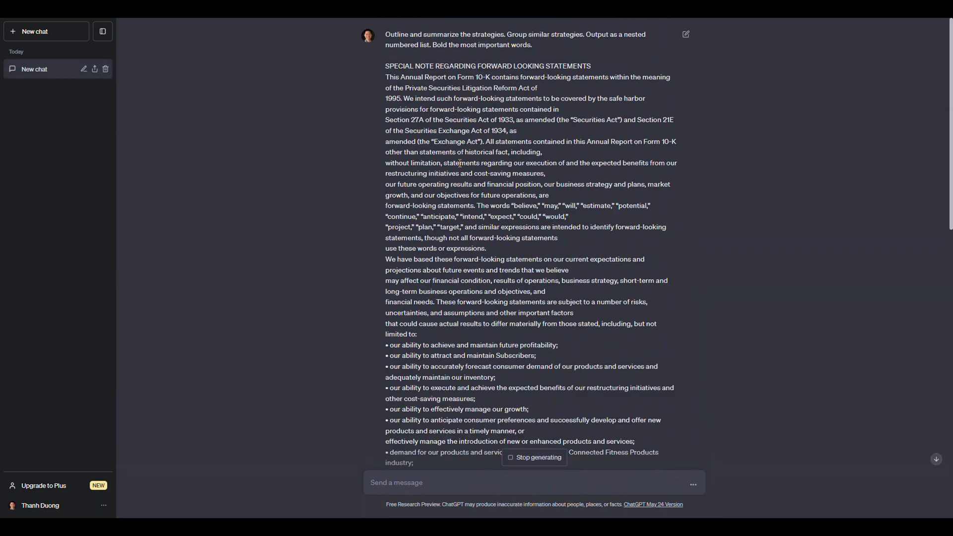
{"action": "scroll", "scroll_direction": "down", "scroll_amount": 3}
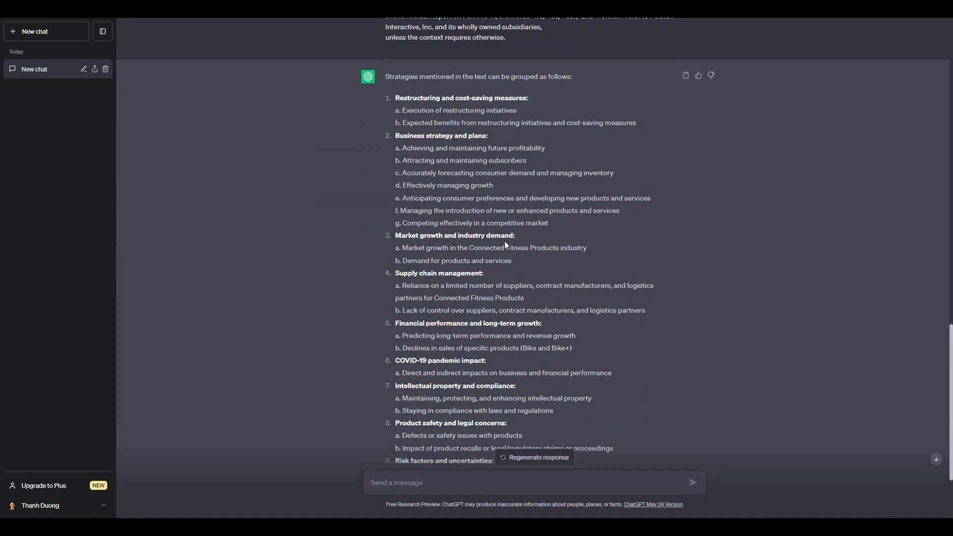
{"action": "scroll", "scroll_direction": "down", "scroll_amount": 3}
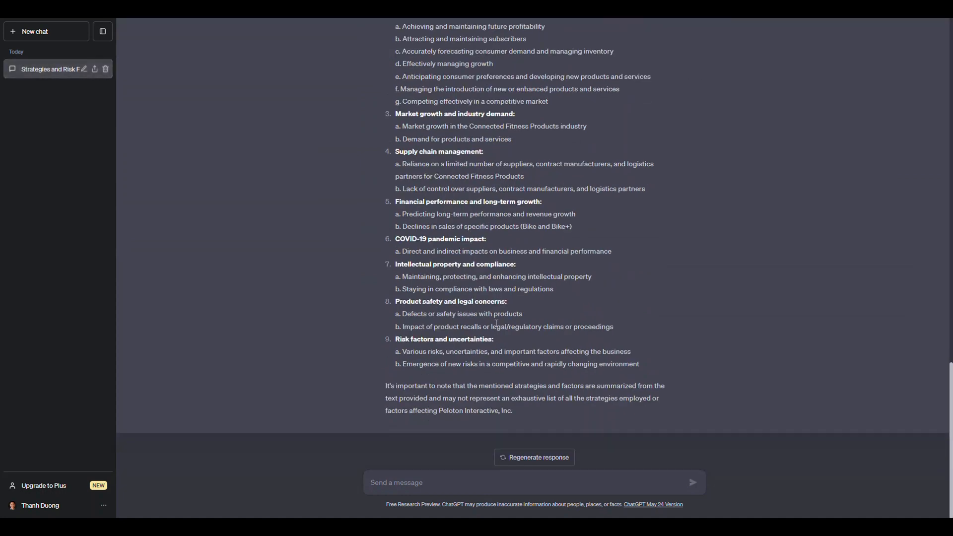
{"action": "scroll", "scroll_direction": "up", "scroll_amount": 3}
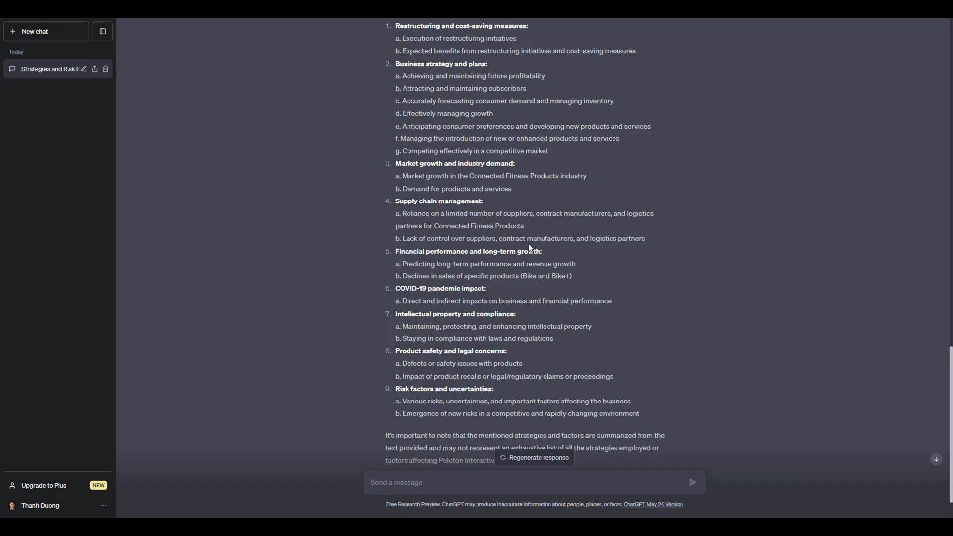
{"action": "mouse_move", "coordinate": [535, 248]}
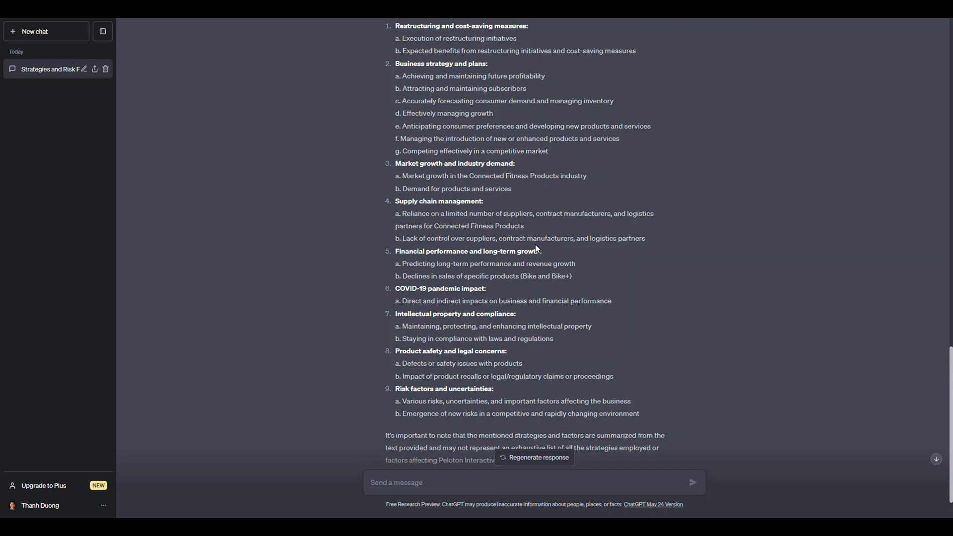
{"action": "mouse_move", "coordinate": [543, 131]}
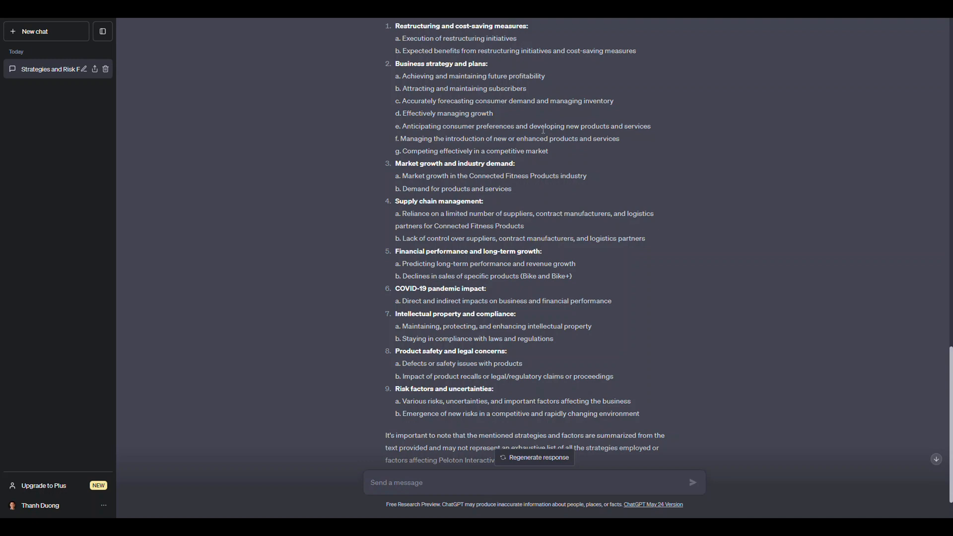
{"action": "mouse_move", "coordinate": [528, 218]}
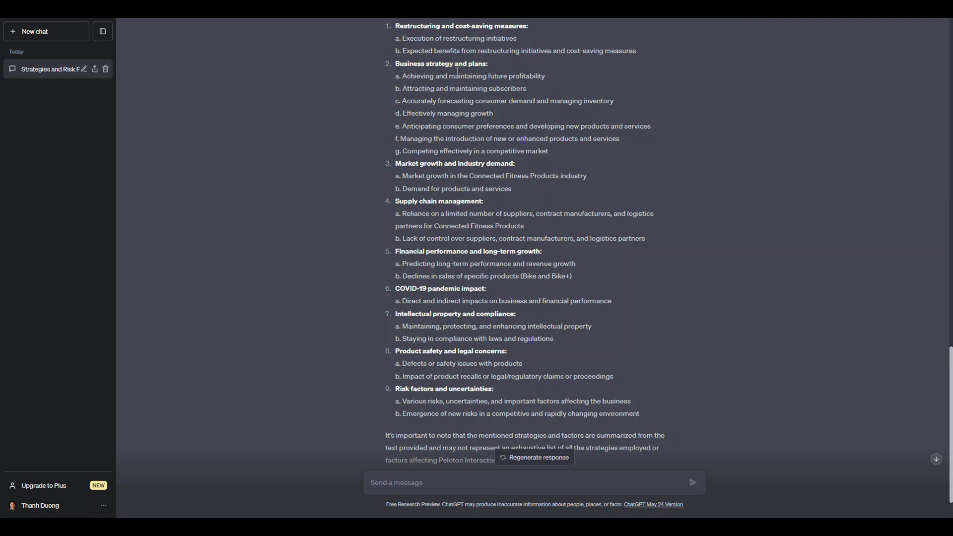
{"action": "double_click", "coordinate": [471, 26]}
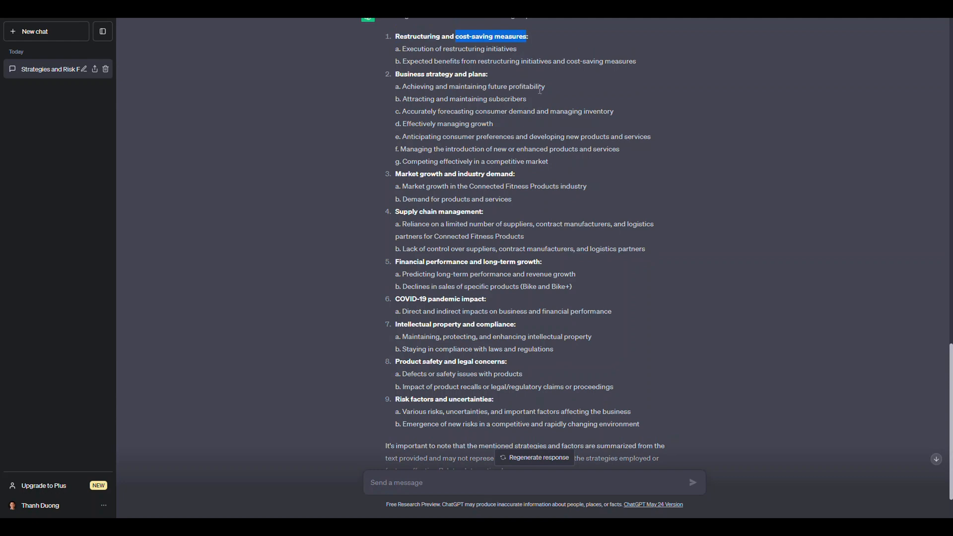
{"action": "double_click", "coordinate": [463, 48]}
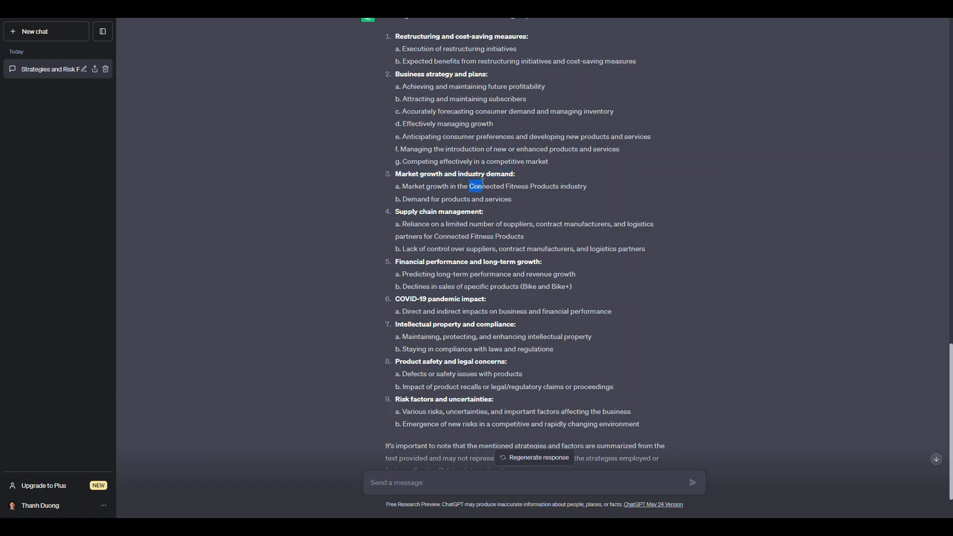
{"action": "left_click_drag", "start_coordinate": [470, 186], "coordinate": [559, 185]}
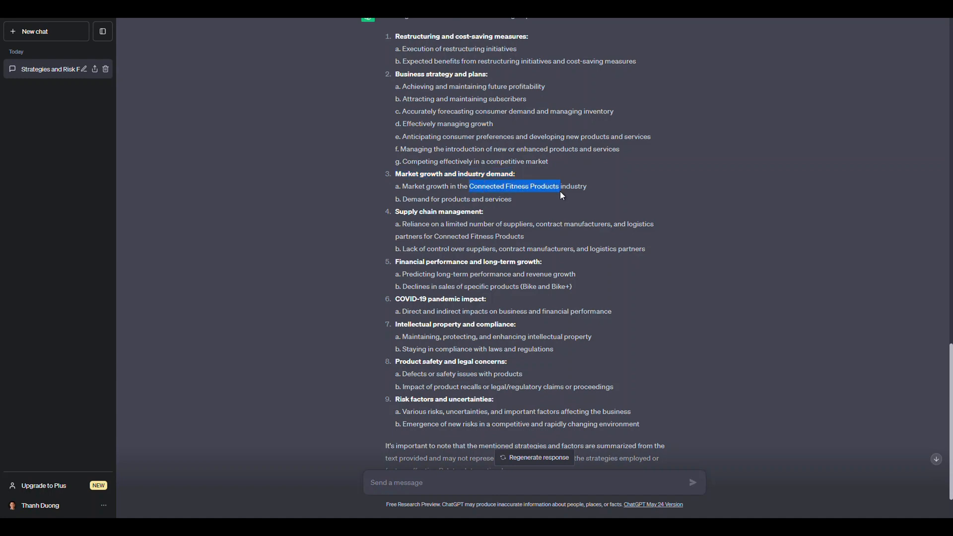
{"action": "mouse_move", "coordinate": [547, 204]}
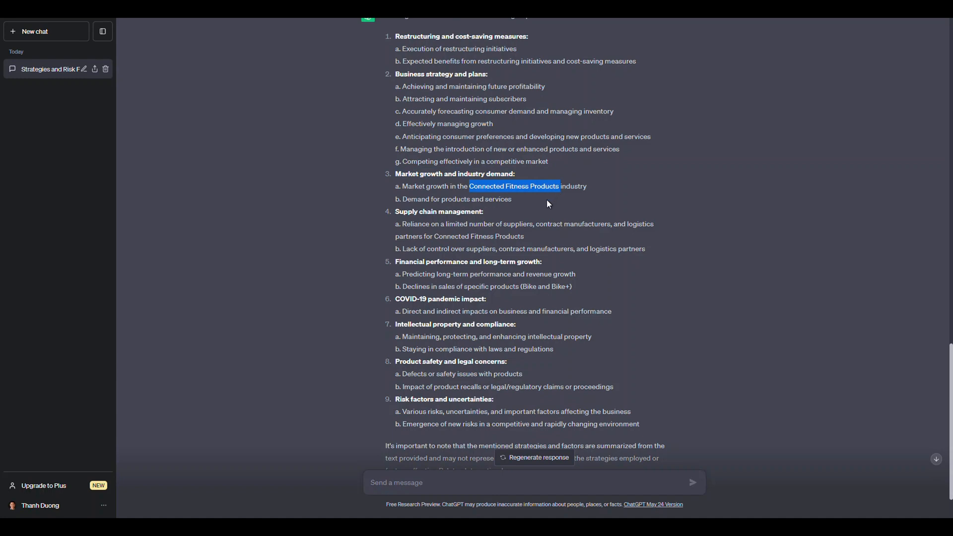
{"action": "mouse_move", "coordinate": [499, 210]}
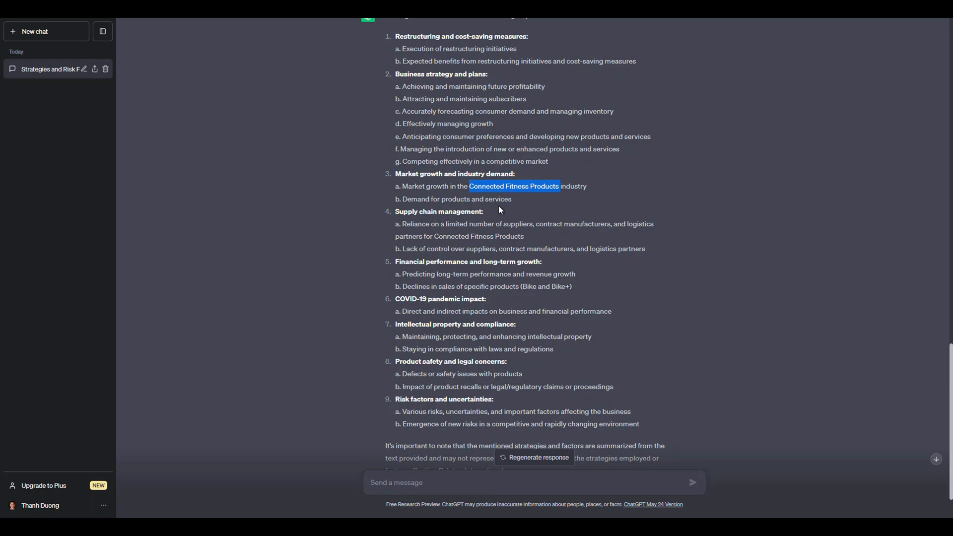
{"action": "mouse_move", "coordinate": [503, 245]}
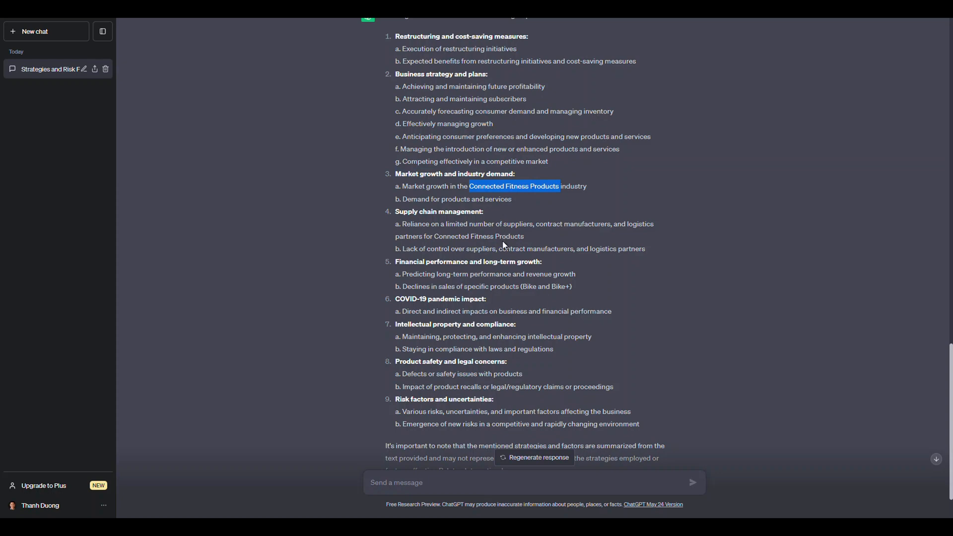
{"action": "mouse_move", "coordinate": [484, 305]}
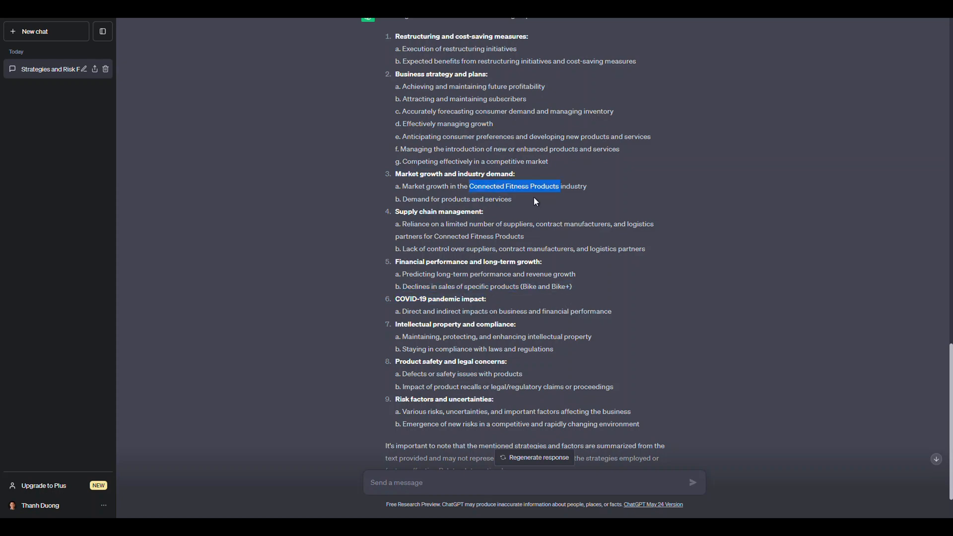
{"action": "mouse_move", "coordinate": [499, 210]}
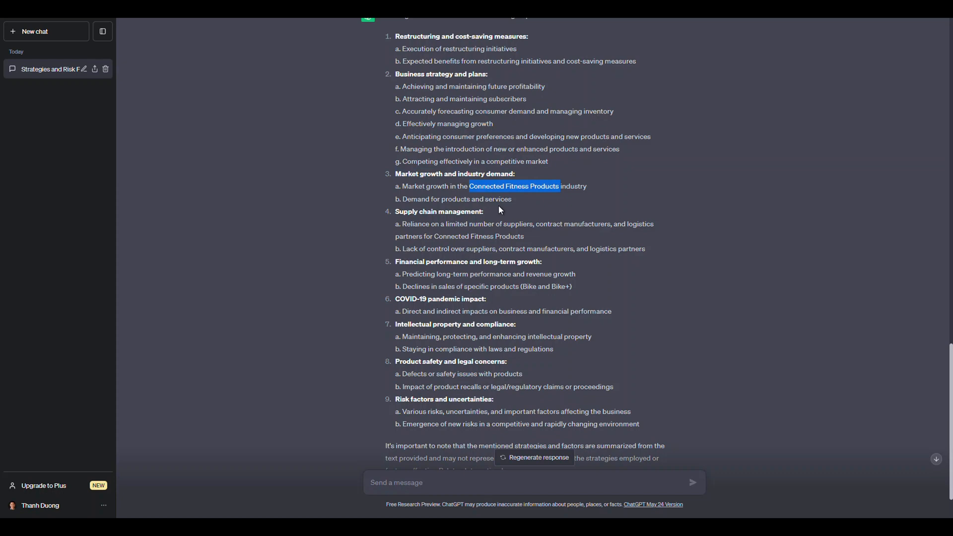
{"action": "mouse_move", "coordinate": [508, 233]}
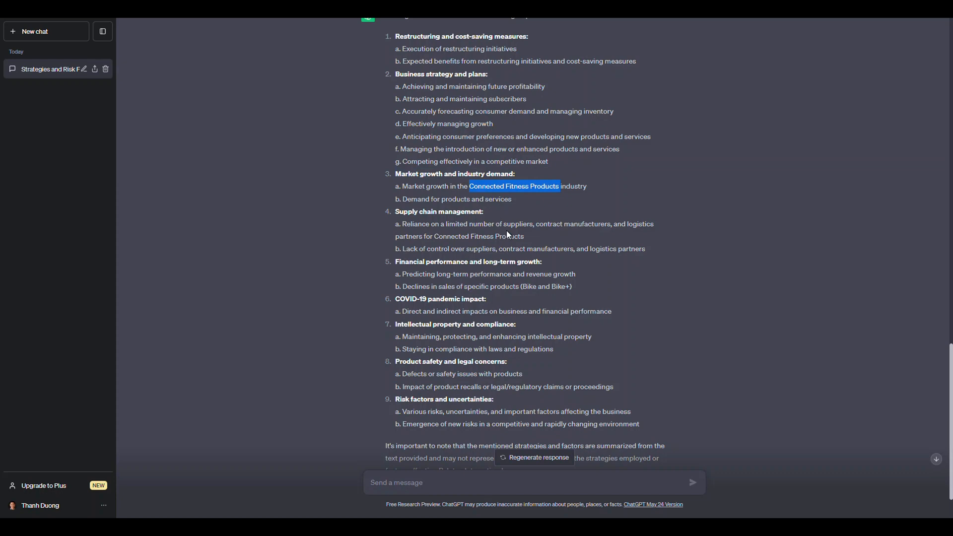
{"action": "mouse_move", "coordinate": [489, 308]}
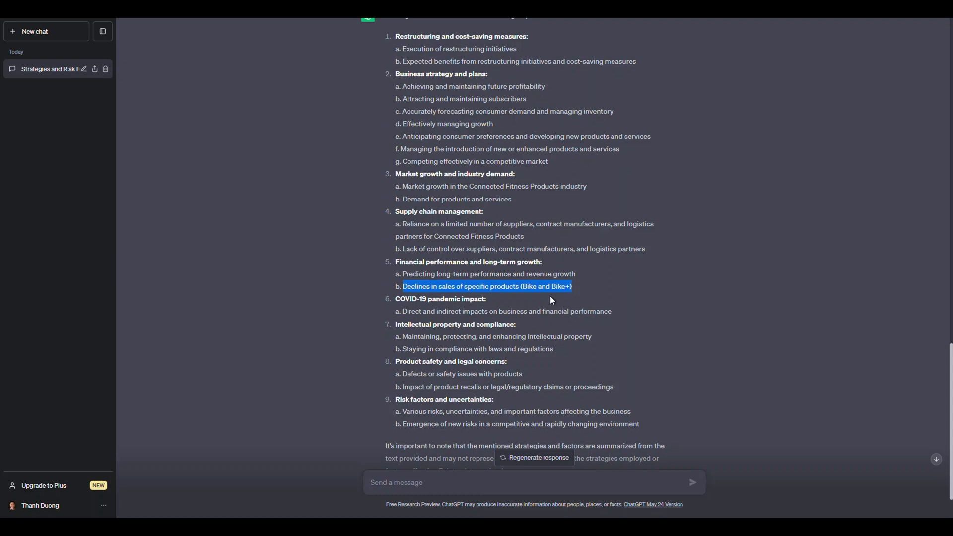
{"action": "mouse_move", "coordinate": [483, 373]}
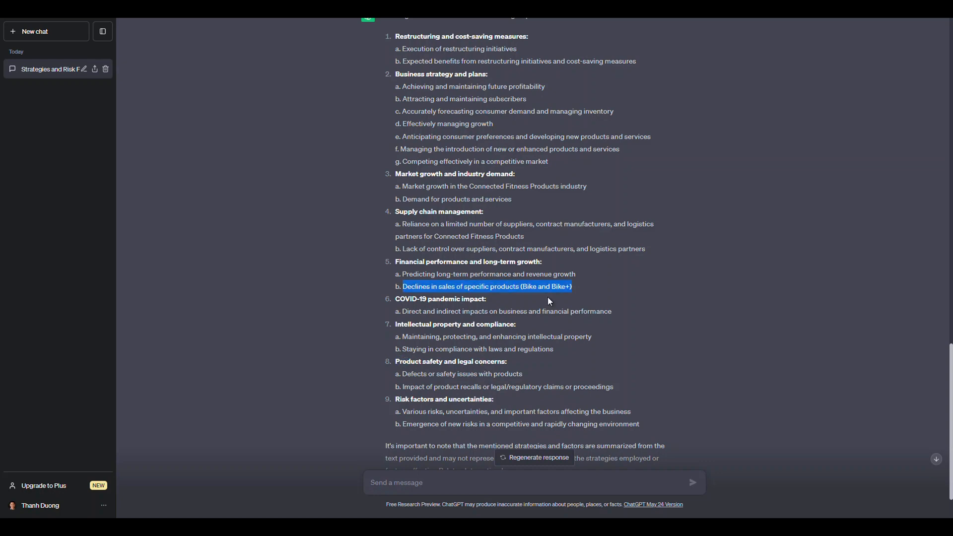
{"action": "mouse_move", "coordinate": [413, 361]}
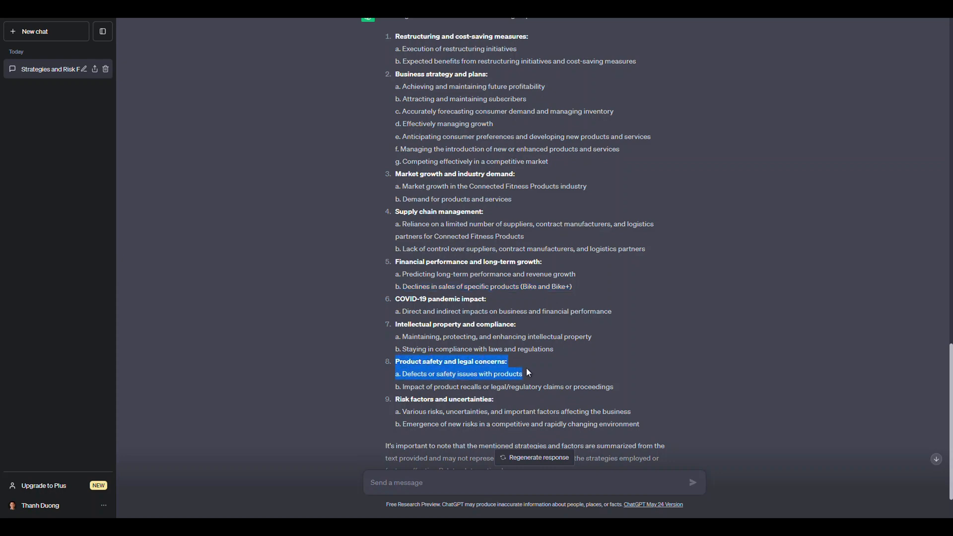
{"action": "left_click_drag", "start_coordinate": [526, 372], "coordinate": [540, 386]}
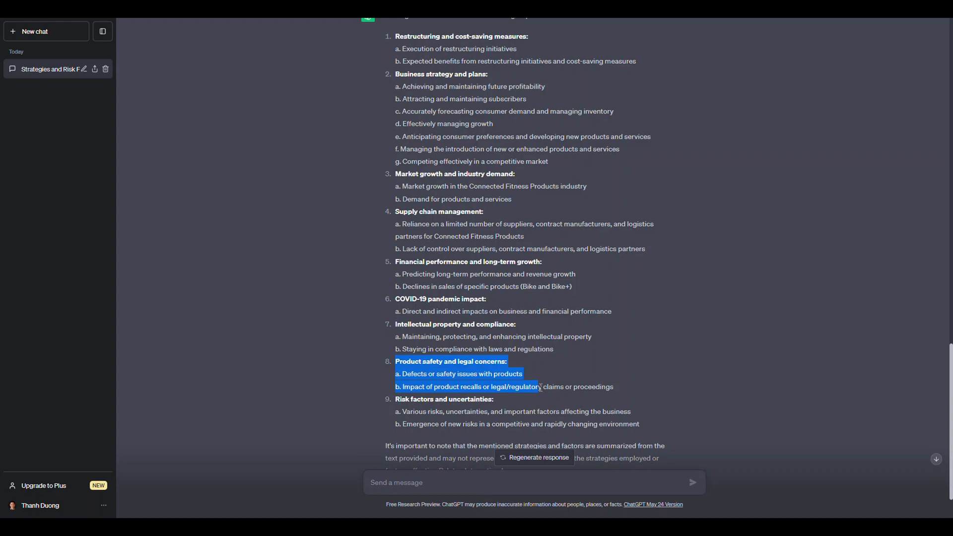
{"action": "scroll", "scroll_direction": "down", "scroll_amount": 3}
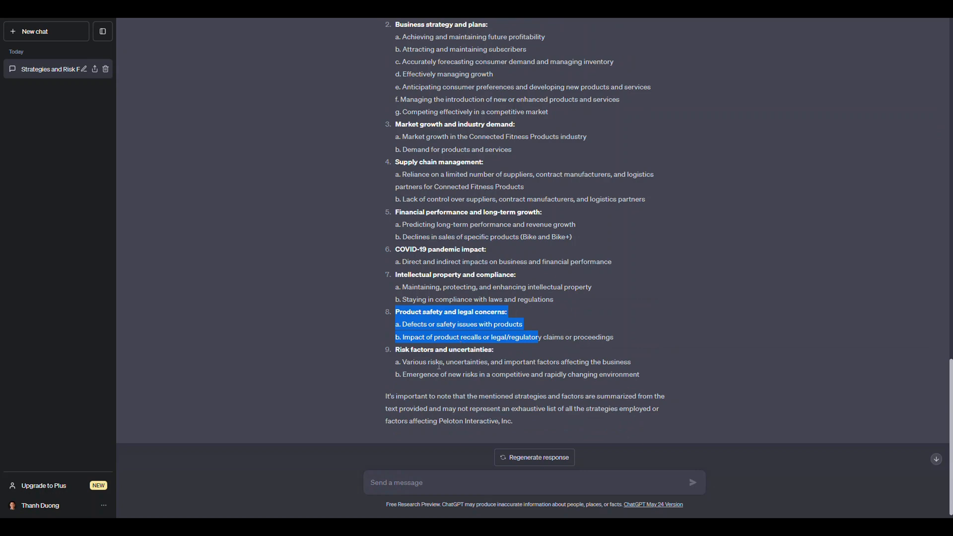
{"action": "left_click_drag", "start_coordinate": [402, 374], "coordinate": [582, 374]}
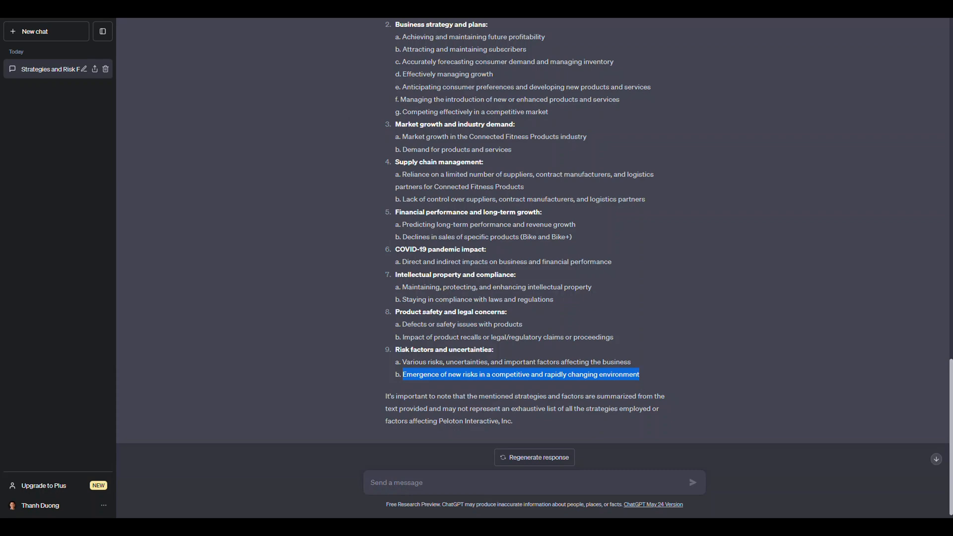
{"action": "mouse_move", "coordinate": [641, 384]}
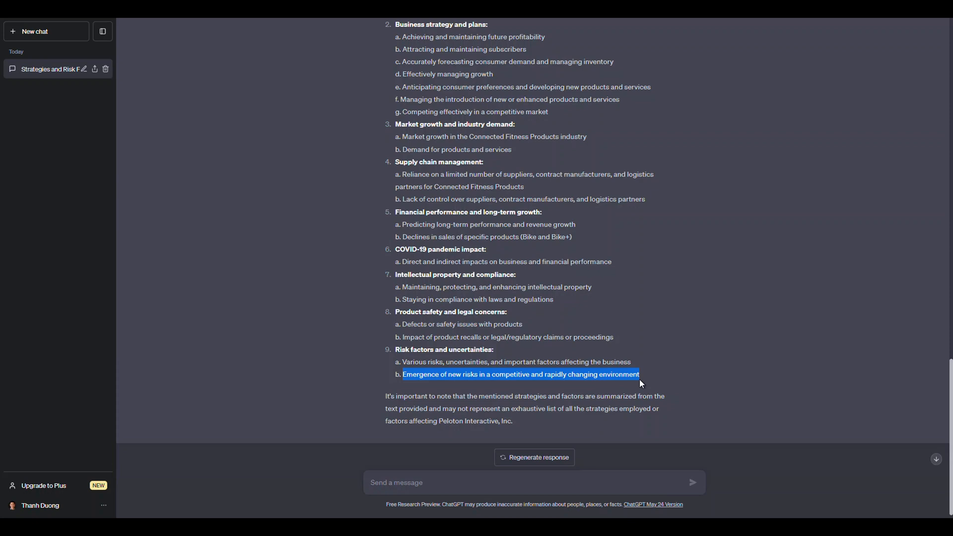
{"action": "mouse_move", "coordinate": [594, 316]}
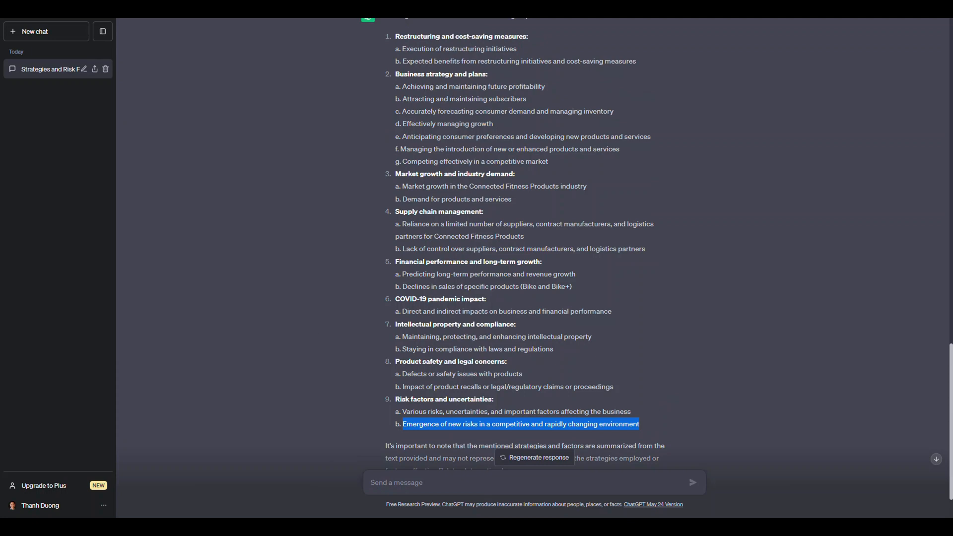
{"action": "mouse_move", "coordinate": [333, 316]}
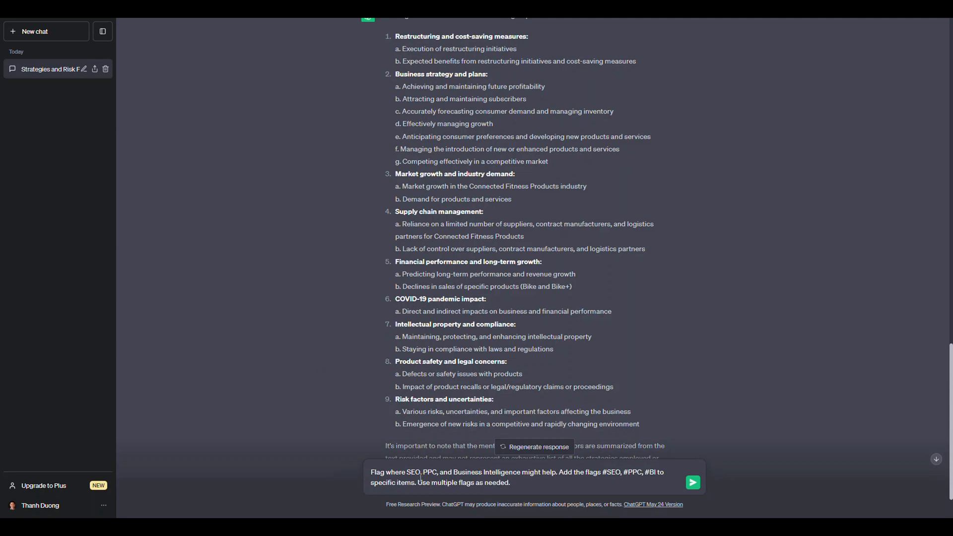
- Send the follow-up asking ChatGPT to flag items with #SEO, #PPC and #BI
{"action": "left_click_drag", "start_coordinate": [407, 472], "coordinate": [437, 472]}
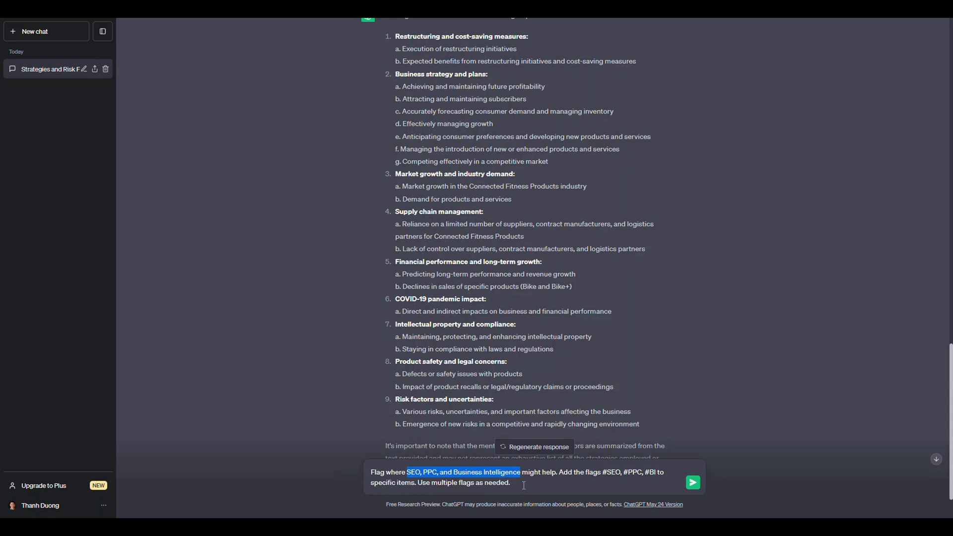
{"action": "left_click", "coordinate": [574, 473]}
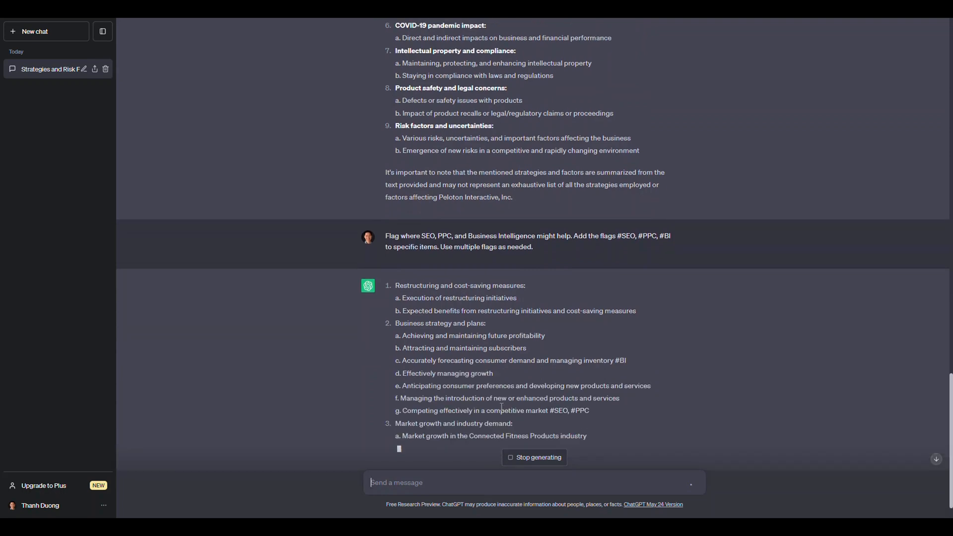
- Scroll through the finished flagged reply while the page search highlights #SEO
{"action": "scroll", "scroll_direction": "down", "scroll_amount": 3}
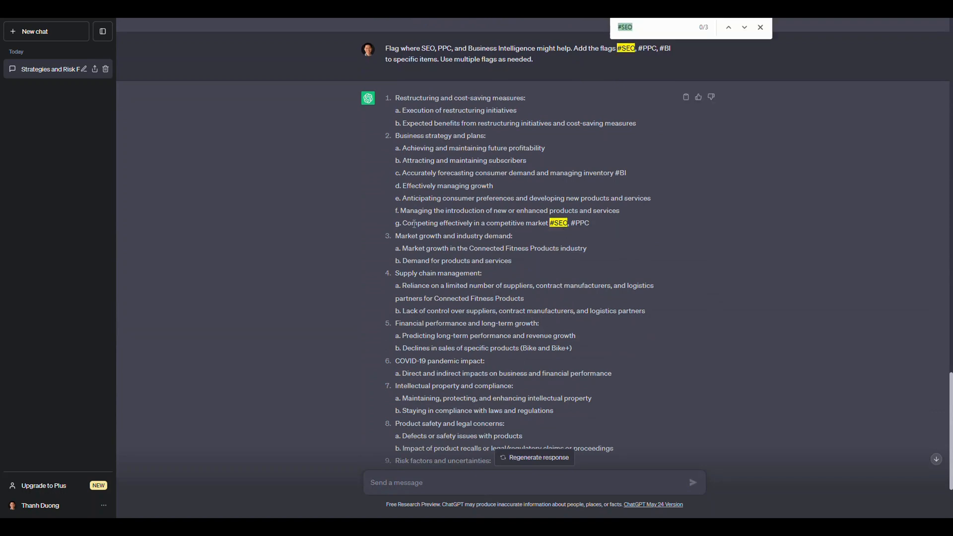
{"action": "scroll", "scroll_direction": "down", "scroll_amount": 3}
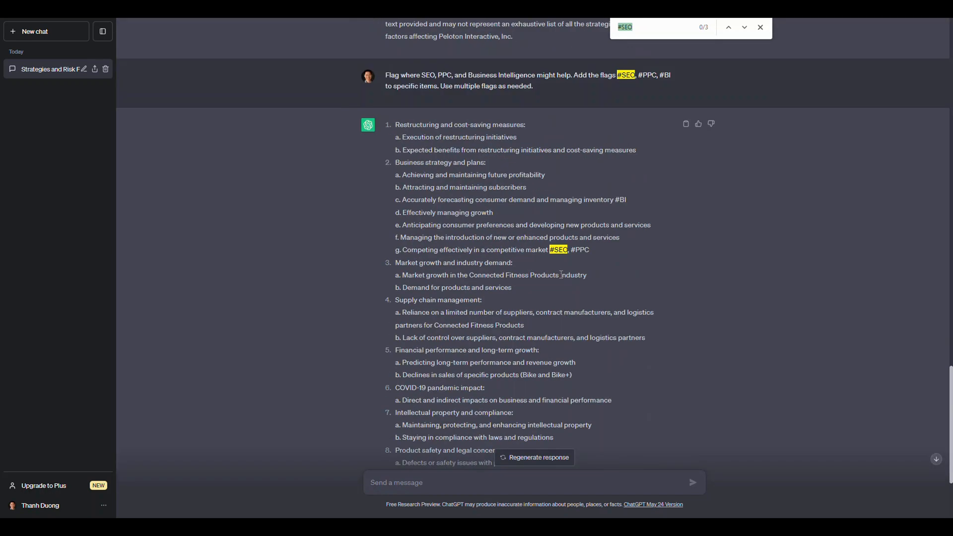
{"action": "mouse_move", "coordinate": [533, 361]}
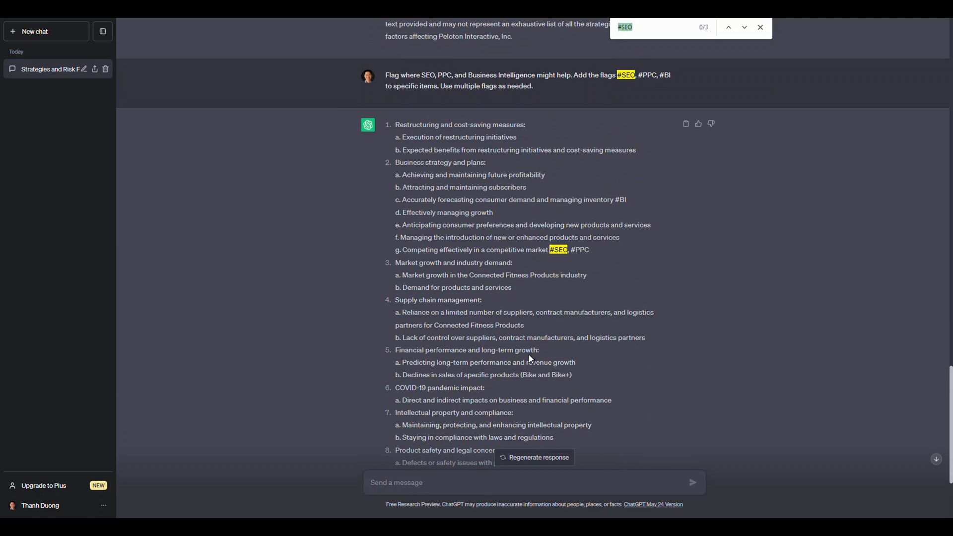
{"action": "mouse_move", "coordinate": [526, 357]}
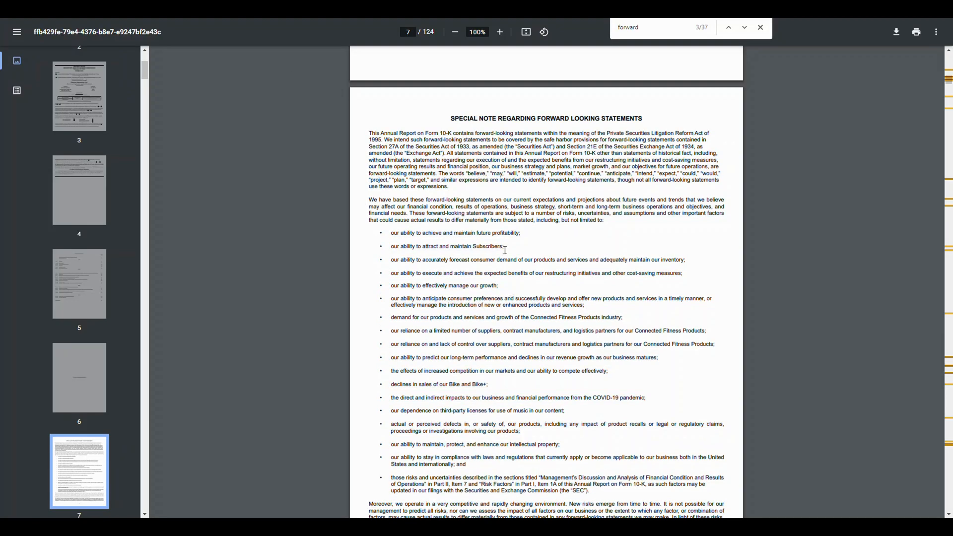
- Scroll to page 9 of the 10-K and select the whole Risk Factor Summary list
{"action": "scroll", "scroll_direction": "down", "scroll_amount": 3}
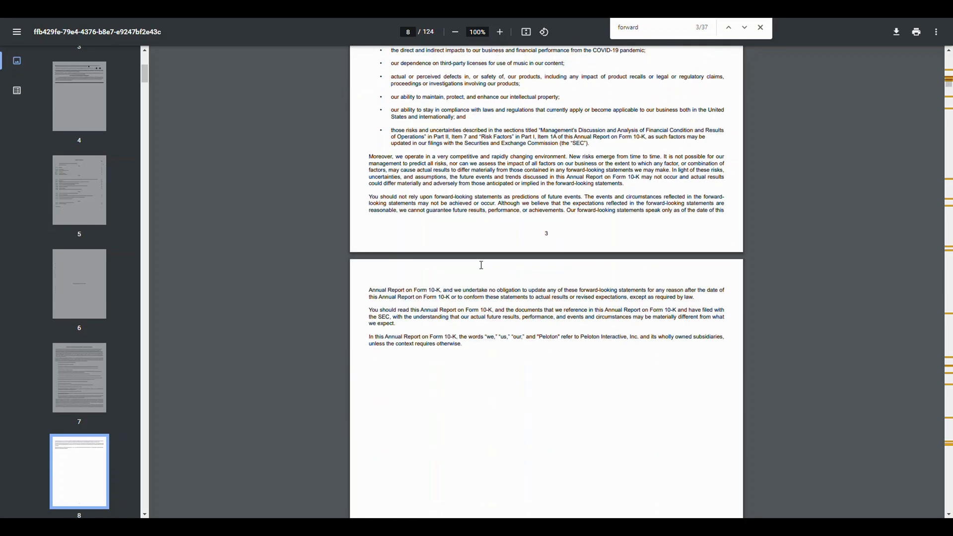
{"action": "scroll", "scroll_direction": "down", "scroll_amount": 3}
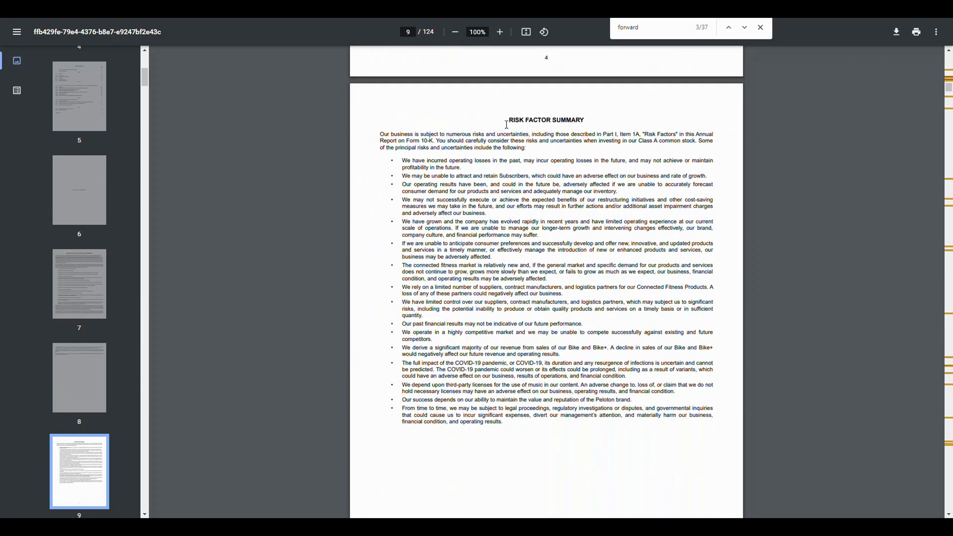
{"action": "left_click_drag", "start_coordinate": [506, 120], "coordinate": [537, 444]}
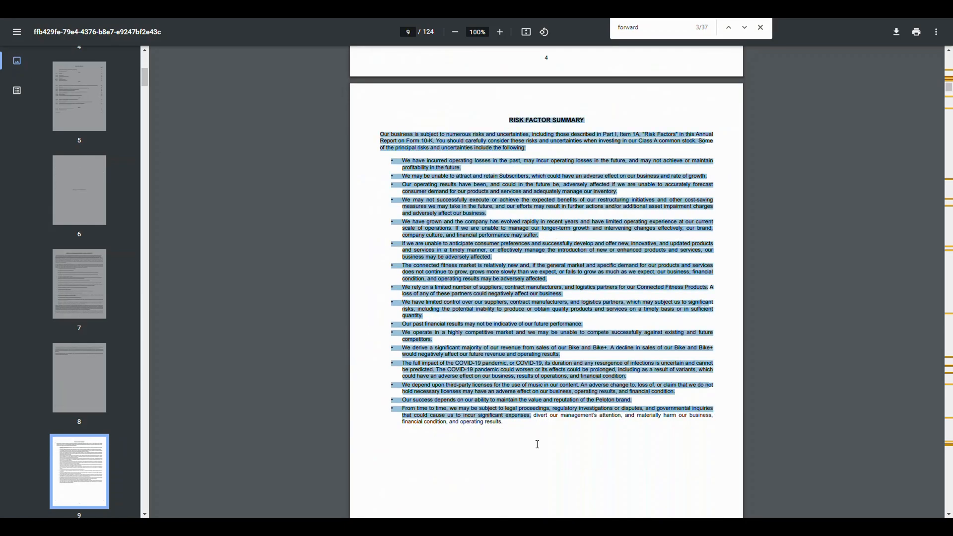
{"action": "mouse_move", "coordinate": [562, 443]}
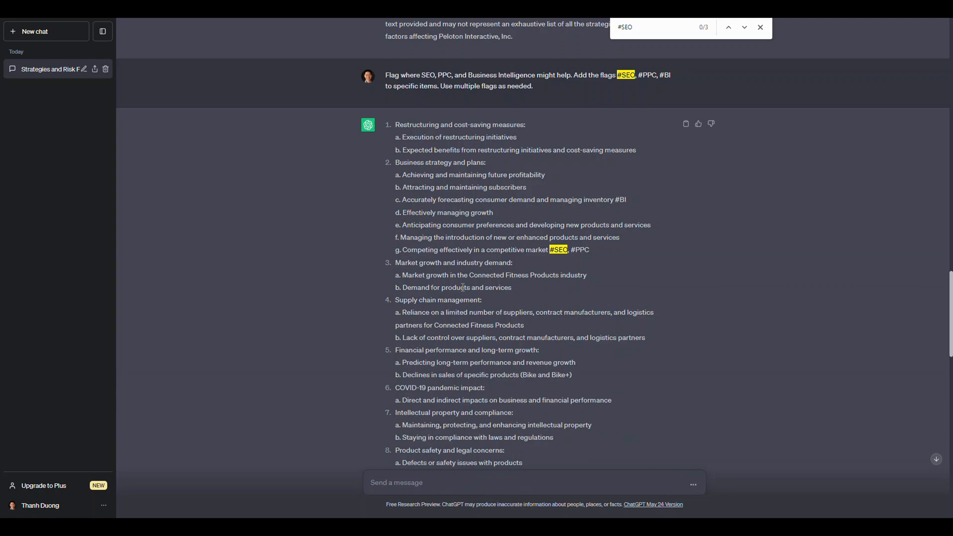
{"action": "scroll", "scroll_direction": "down", "scroll_amount": 3}
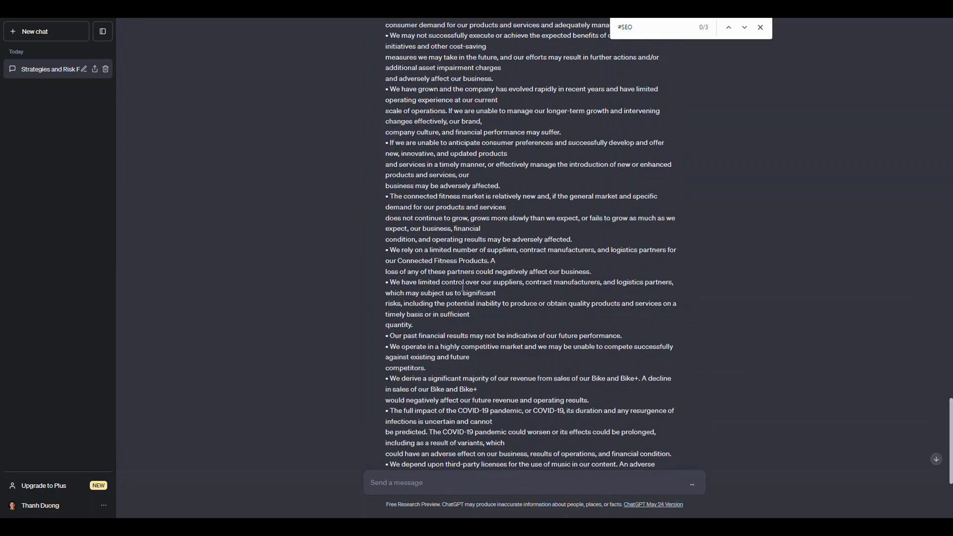
{"action": "scroll", "scroll_direction": "down", "scroll_amount": 3}
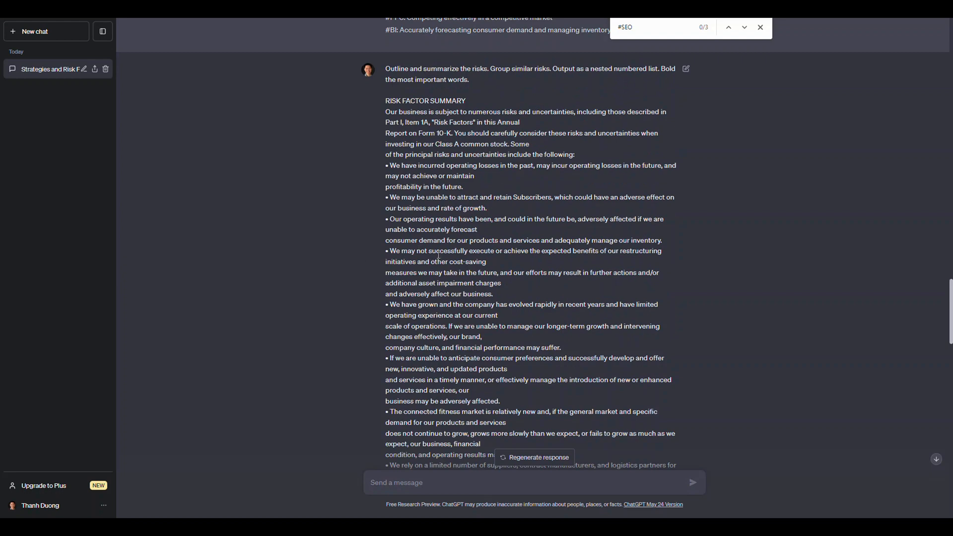
{"action": "left_click_drag", "start_coordinate": [385, 68], "coordinate": [469, 79]}
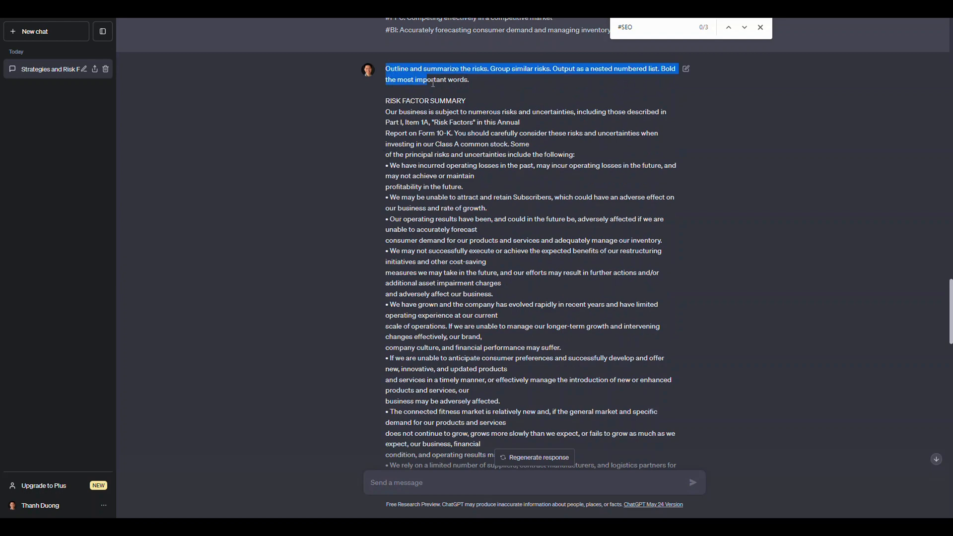
{"action": "left_click_drag", "start_coordinate": [431, 80], "coordinate": [542, 347]}
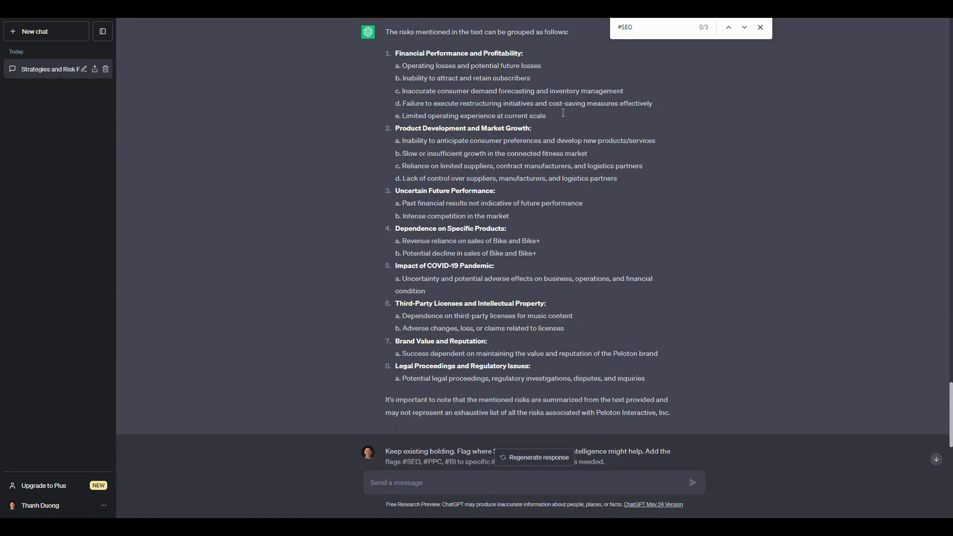
- Select the 'Keep existing bolding' prompt and refresh the #SEO find to show nine matches
{"action": "left_click_drag", "start_coordinate": [394, 53], "coordinate": [434, 153]}
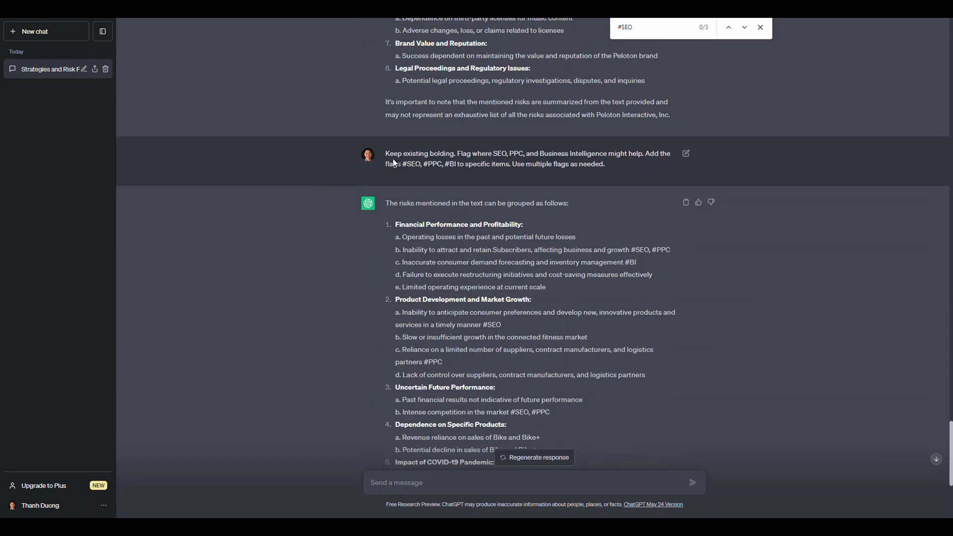
{"action": "left_click_drag", "start_coordinate": [385, 152], "coordinate": [605, 164]}
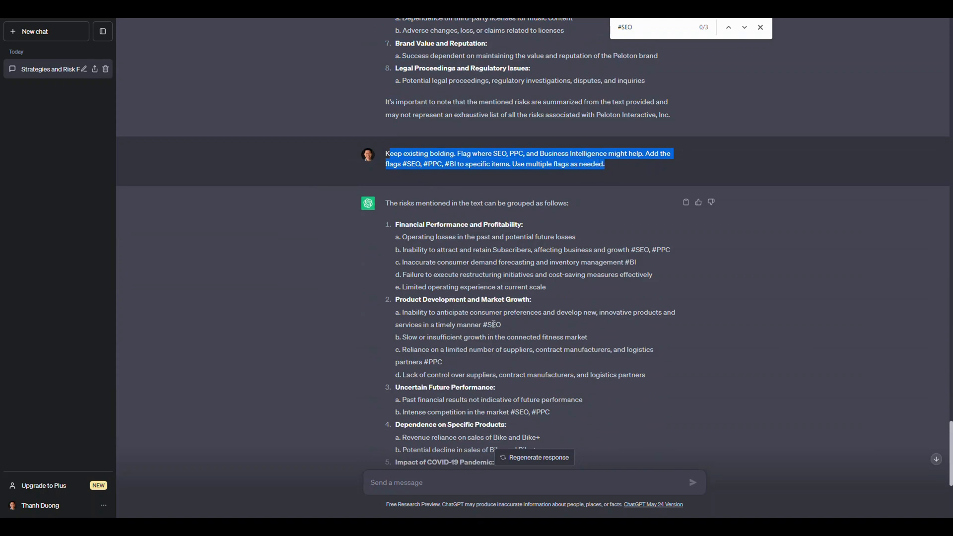
{"action": "left_click", "coordinate": [744, 28]}
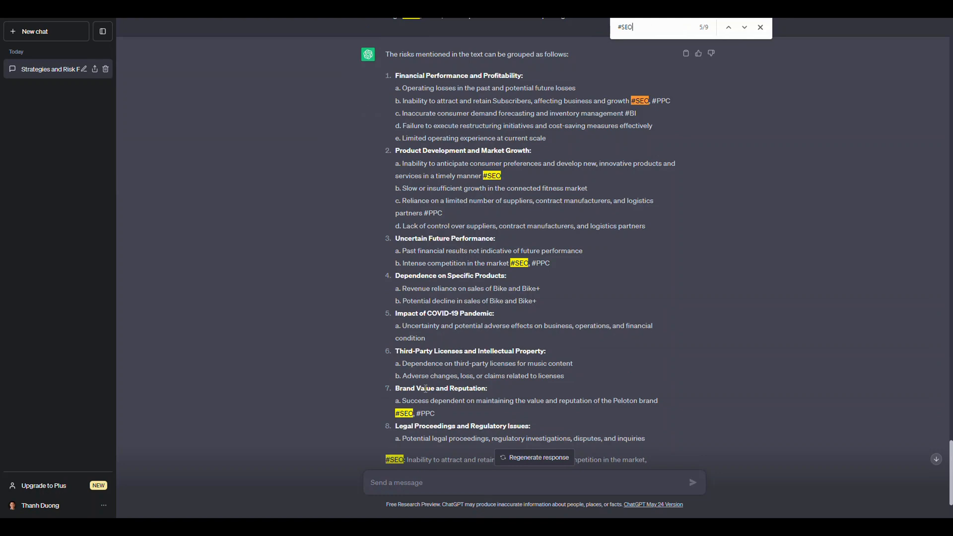
{"action": "mouse_move", "coordinate": [430, 310]}
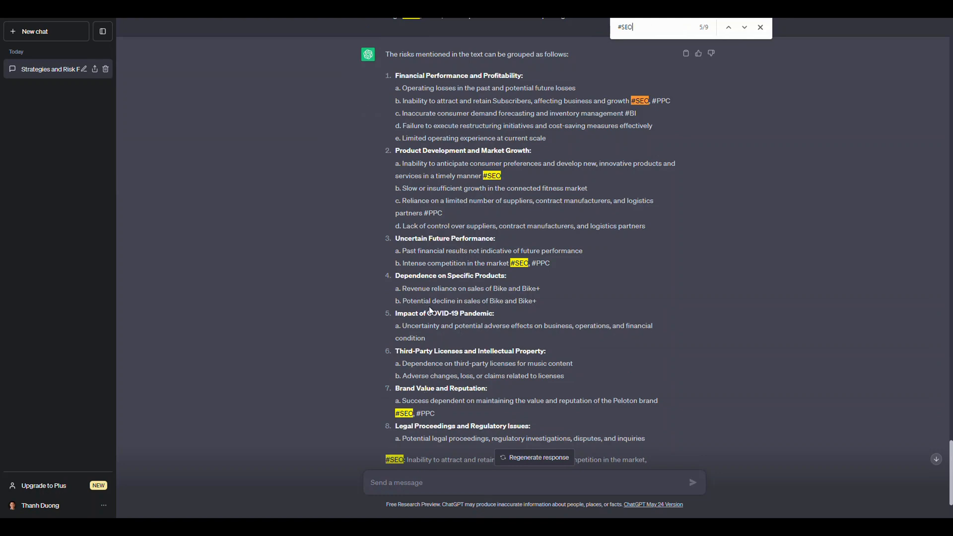
{"action": "mouse_move", "coordinate": [436, 270]}
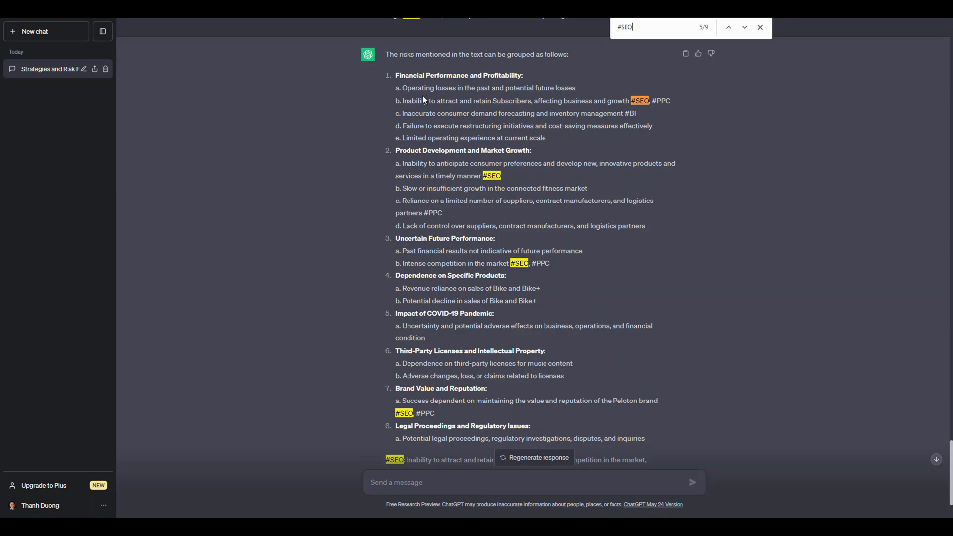
{"action": "left_click_drag", "start_coordinate": [422, 100], "coordinate": [604, 100]}
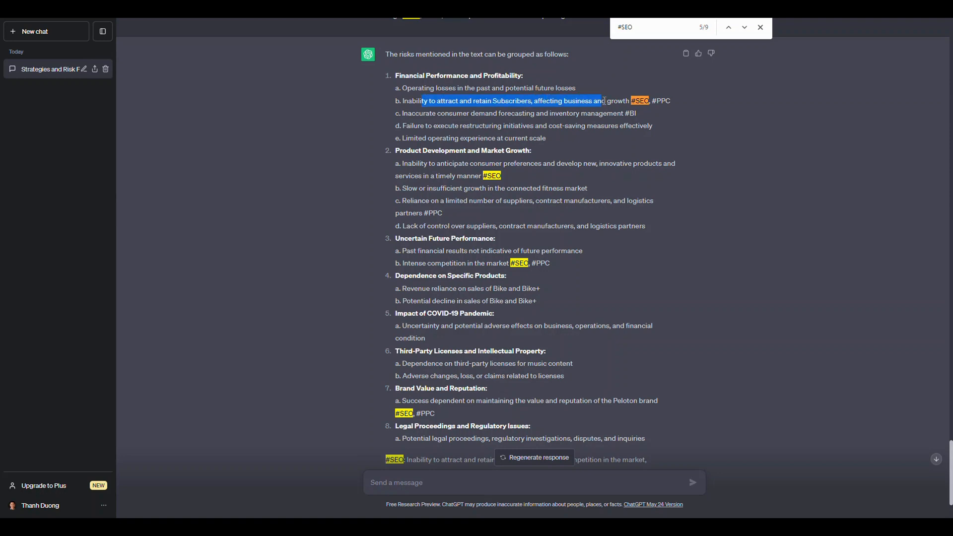
{"action": "mouse_move", "coordinate": [518, 182]}
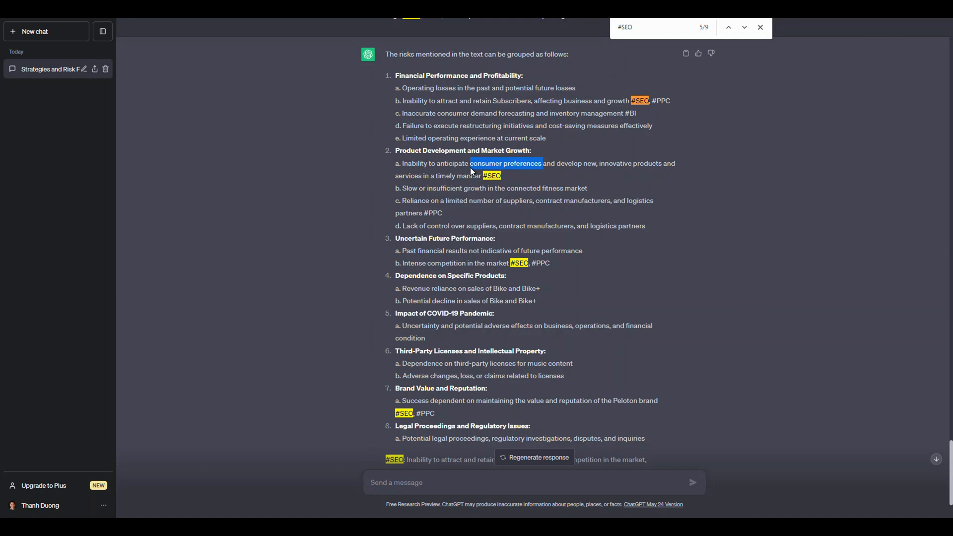
{"action": "mouse_move", "coordinate": [530, 183]}
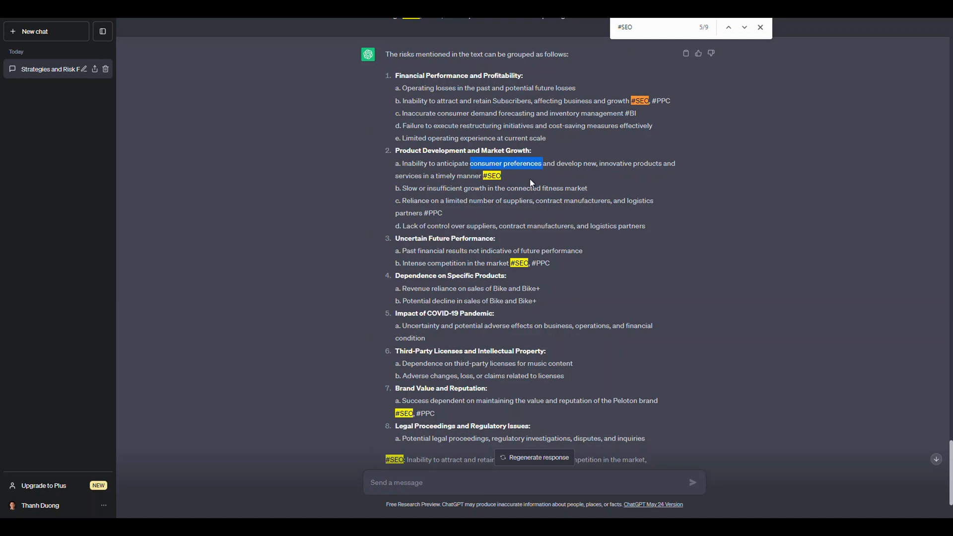
{"action": "mouse_move", "coordinate": [555, 199]}
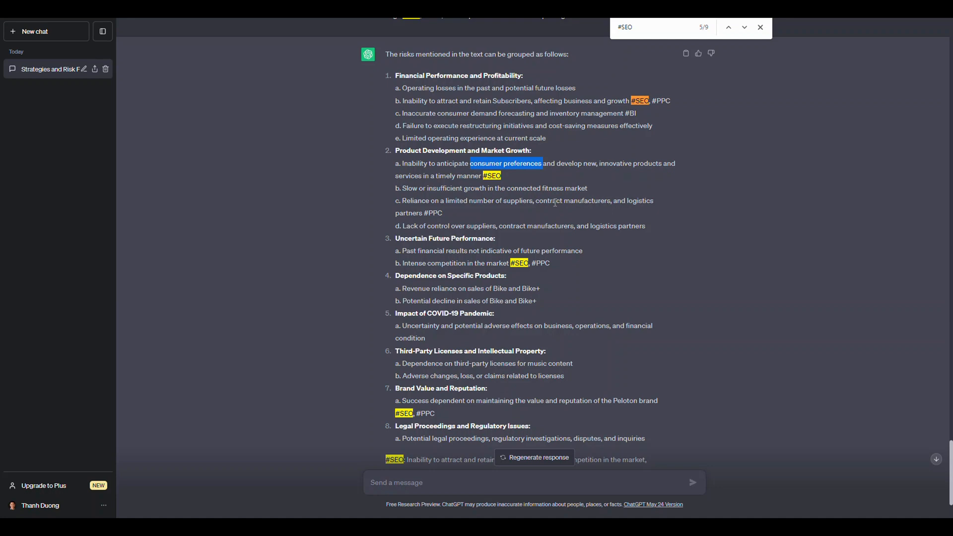
{"action": "mouse_move", "coordinate": [436, 262]}
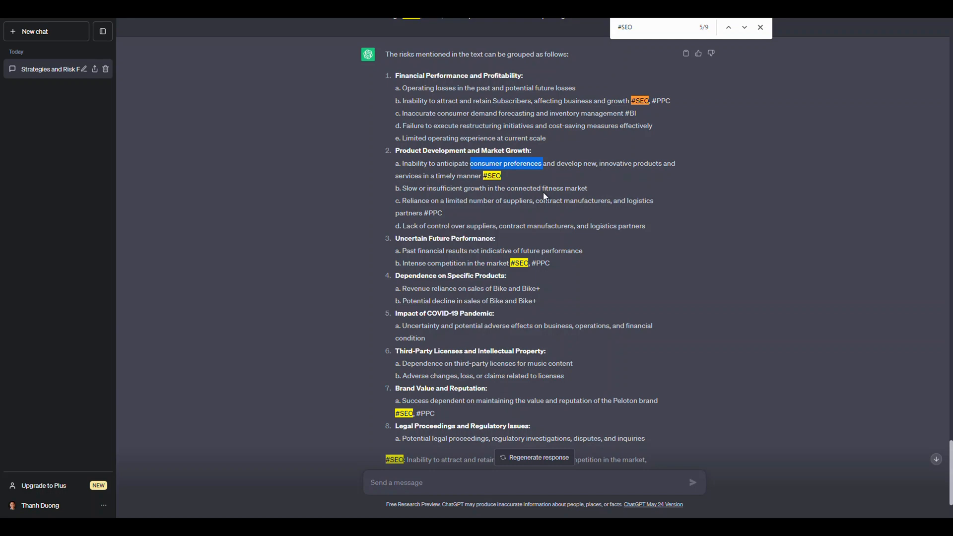
{"action": "mouse_move", "coordinate": [556, 204]}
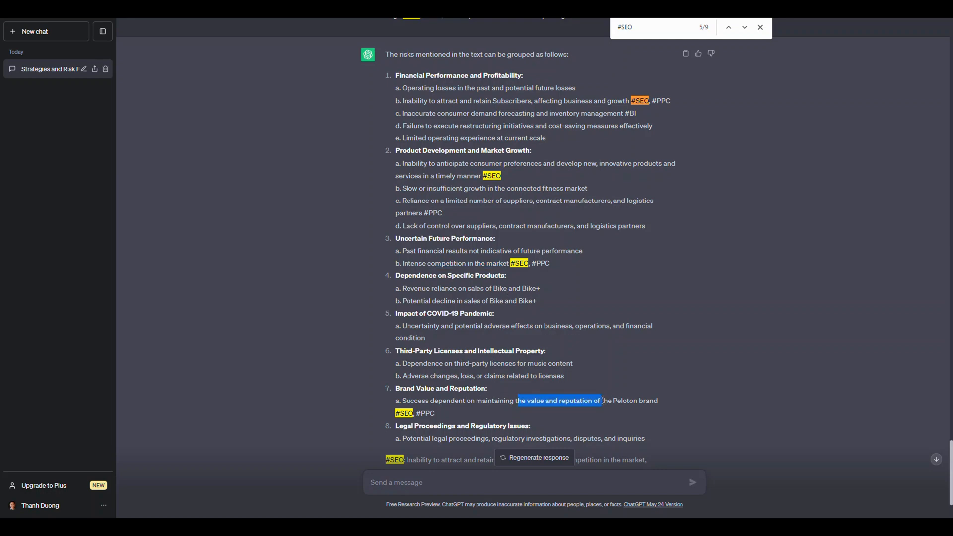
{"action": "mouse_move", "coordinate": [557, 425]}
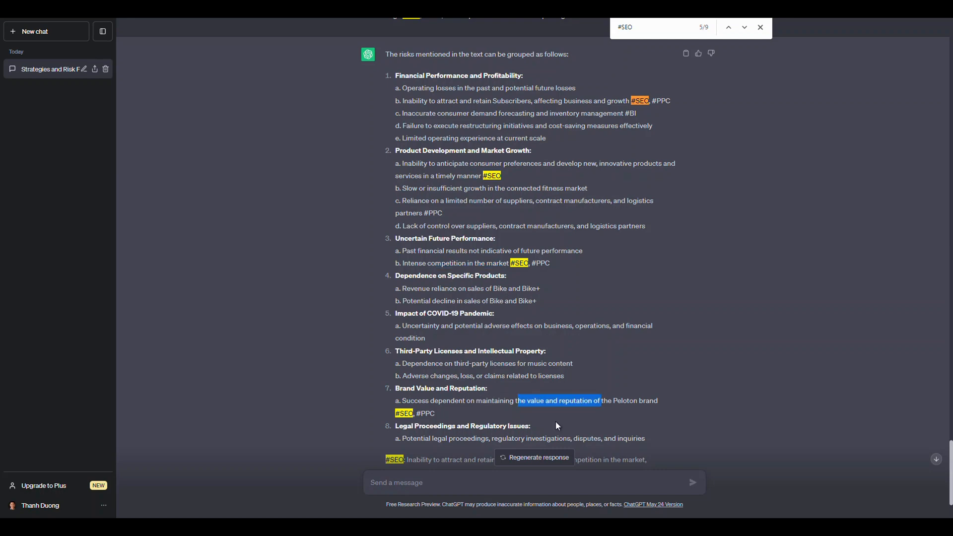
{"action": "scroll", "scroll_direction": "down", "scroll_amount": 3}
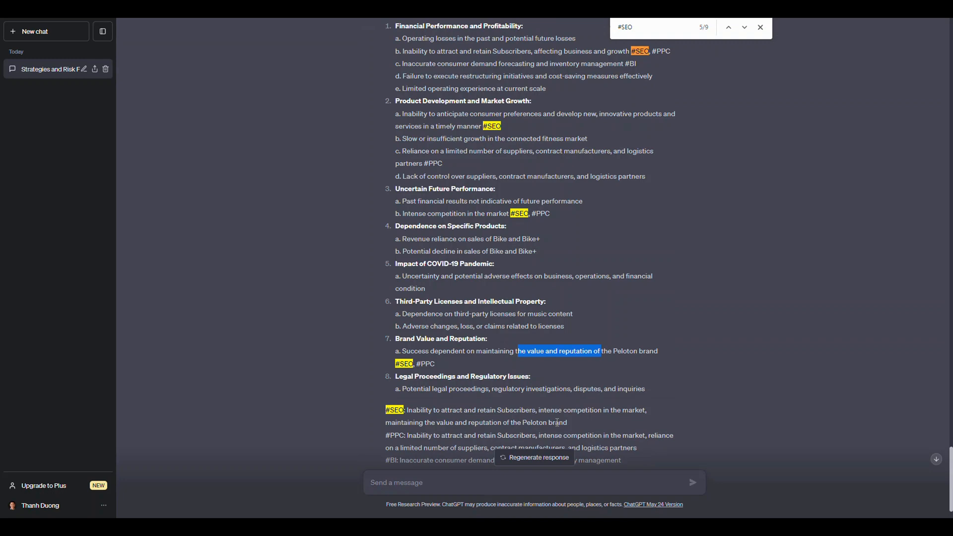
{"action": "mouse_move", "coordinate": [435, 295]}
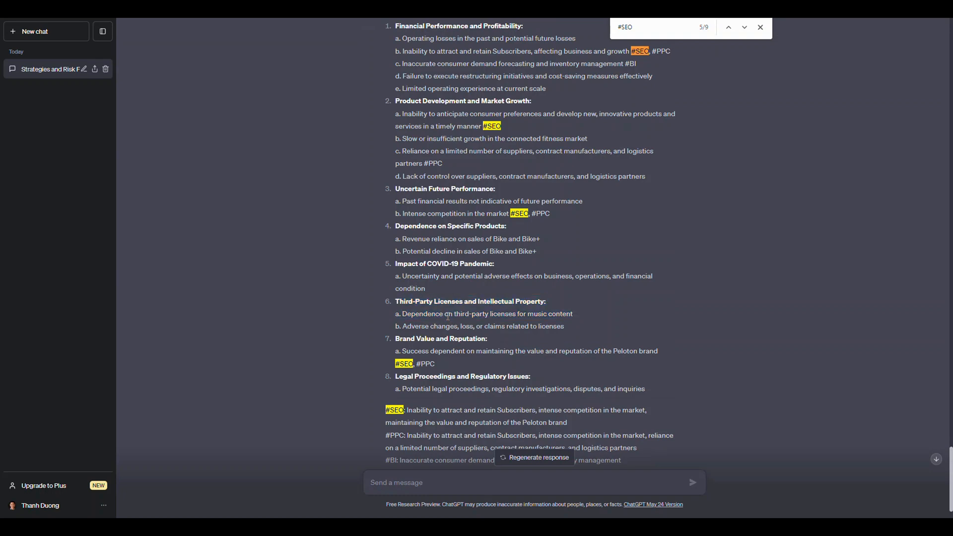
{"action": "double_click", "coordinate": [413, 314]}
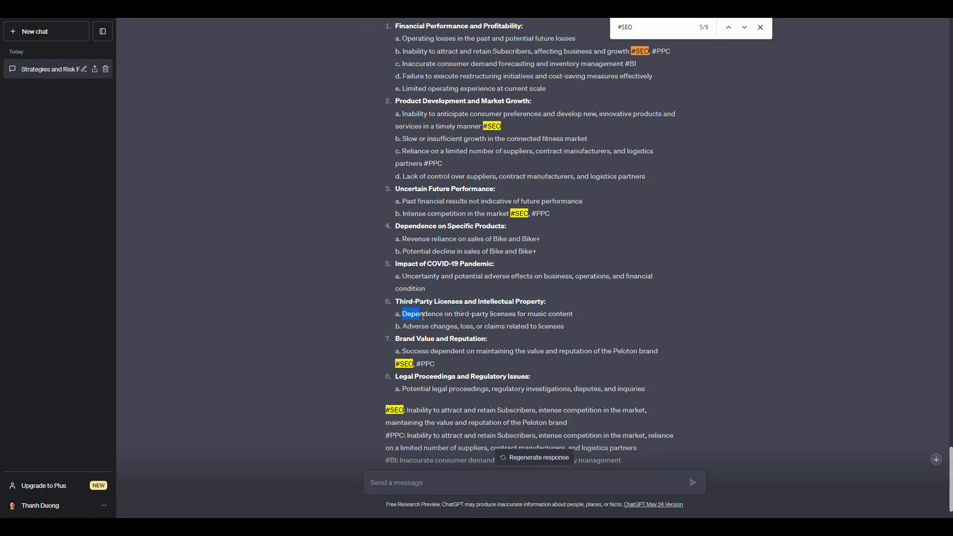
{"action": "left_click_drag", "start_coordinate": [403, 313], "coordinate": [572, 313]}
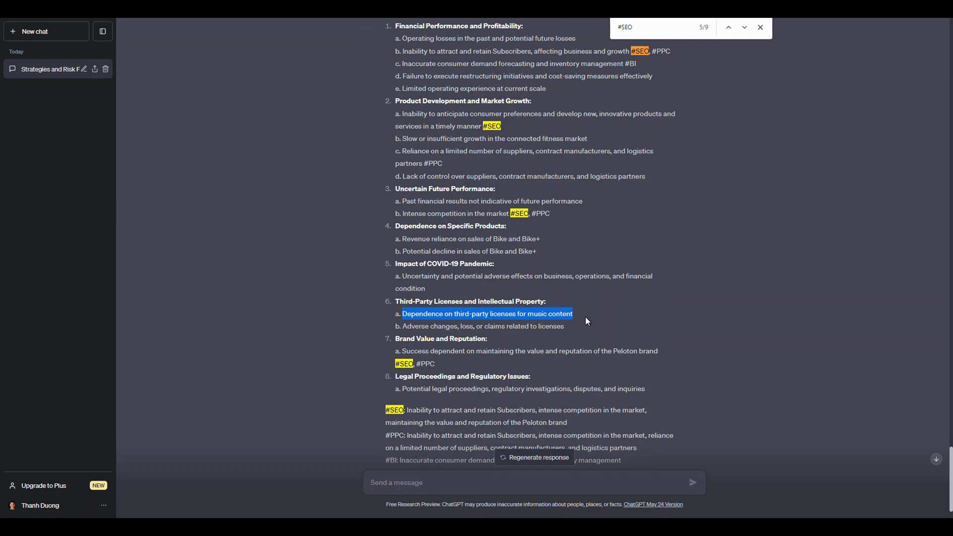
{"action": "scroll", "scroll_direction": "down", "scroll_amount": 3}
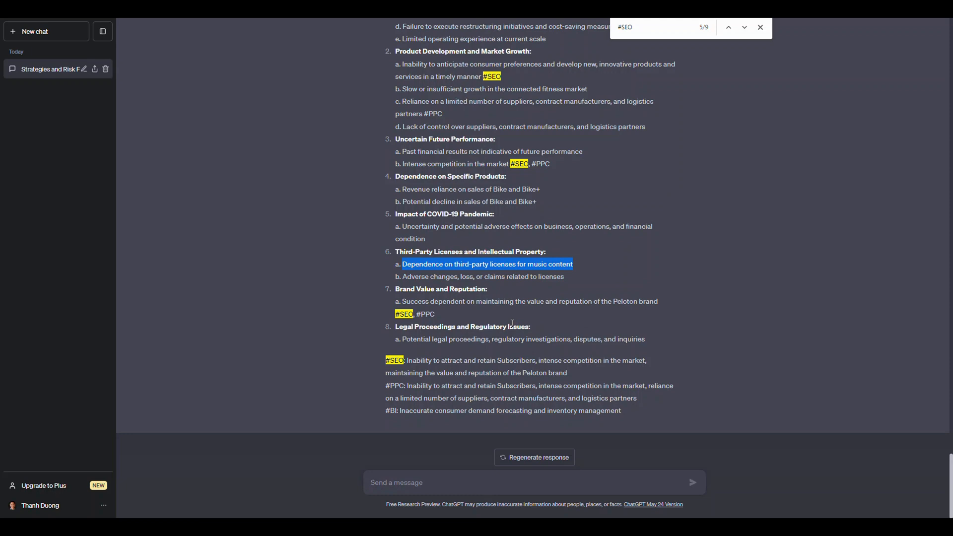
{"action": "mouse_move", "coordinate": [43, 475]}
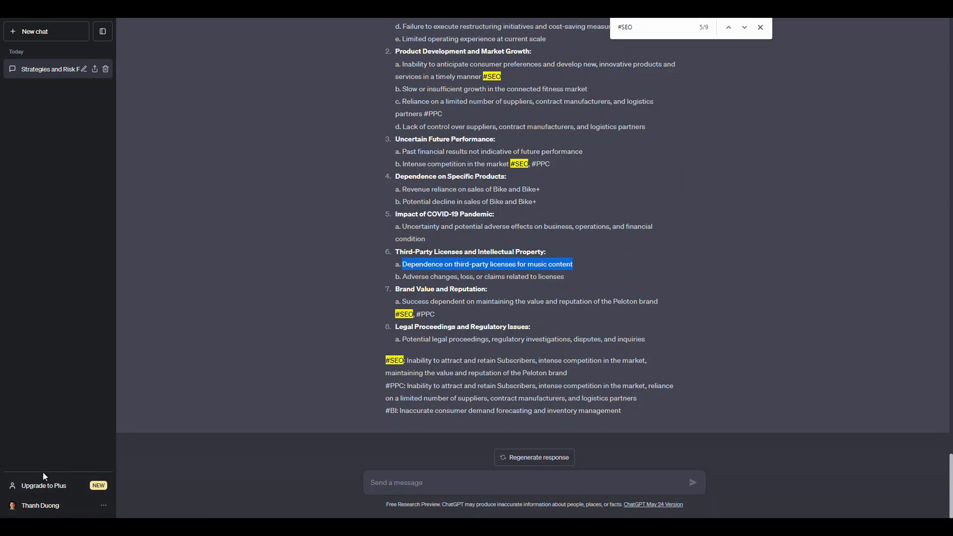
{"action": "mouse_move", "coordinate": [147, 461]}
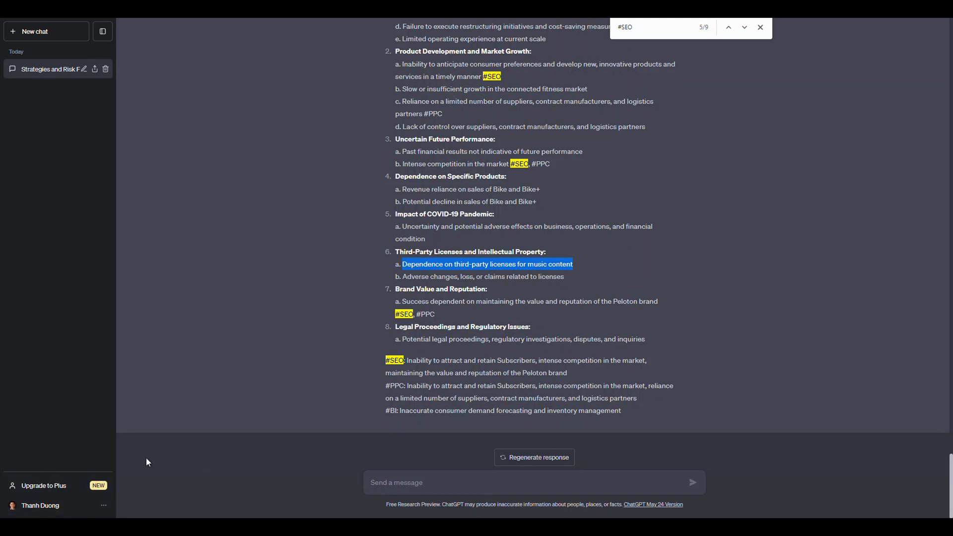
{"action": "mouse_move", "coordinate": [121, 514]}
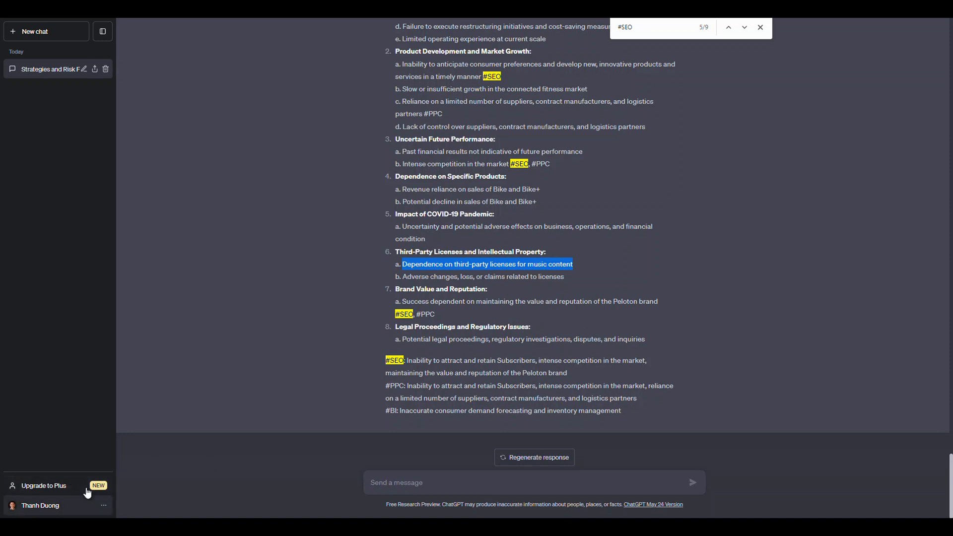
{"action": "mouse_move", "coordinate": [71, 478]}
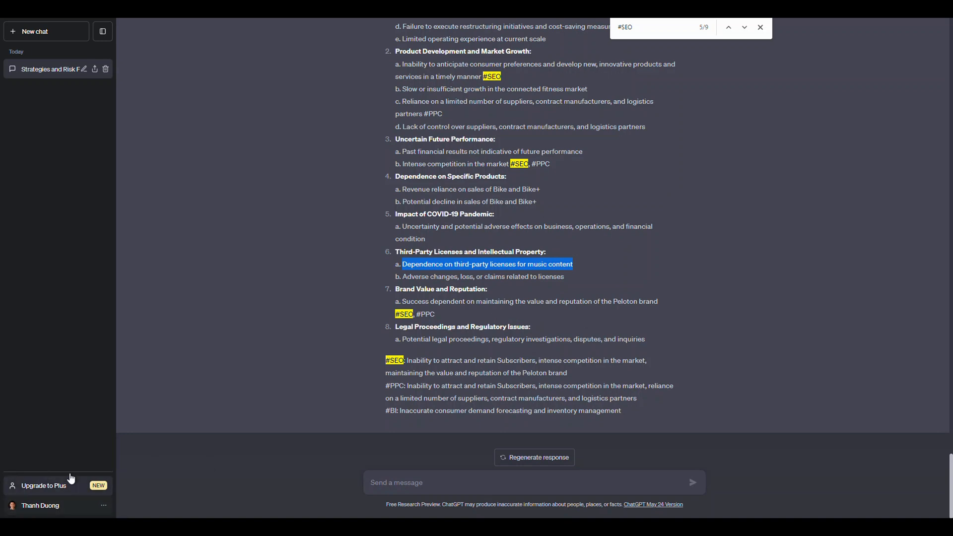